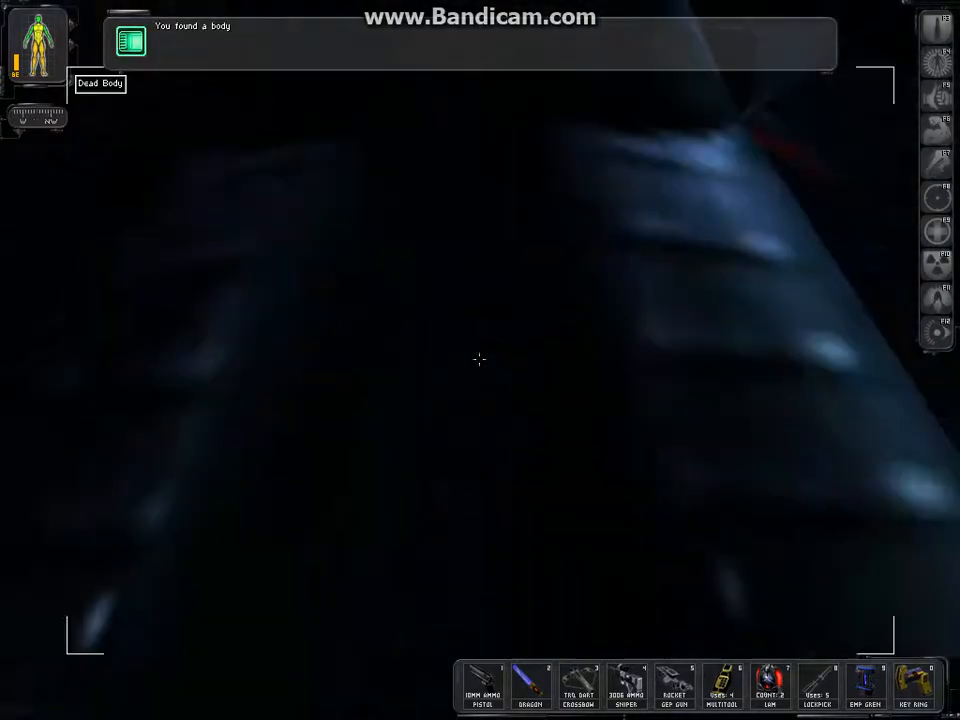
mouse_move(480, 360)
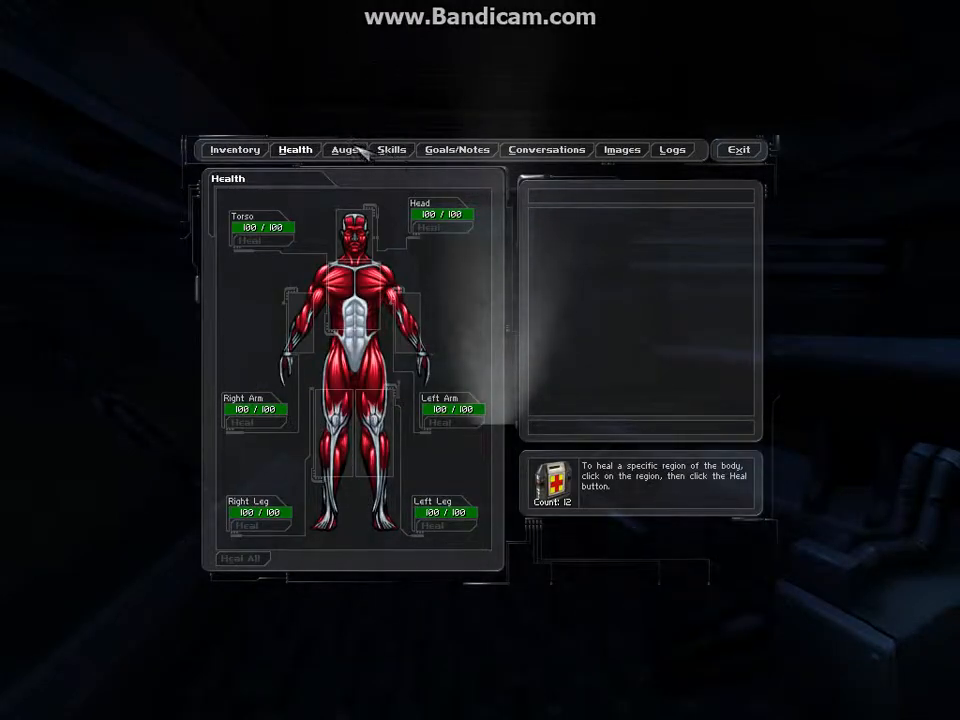
Step: Check all body parts are at full health on the Health screen, then ready the GEP gun
click(344, 149)
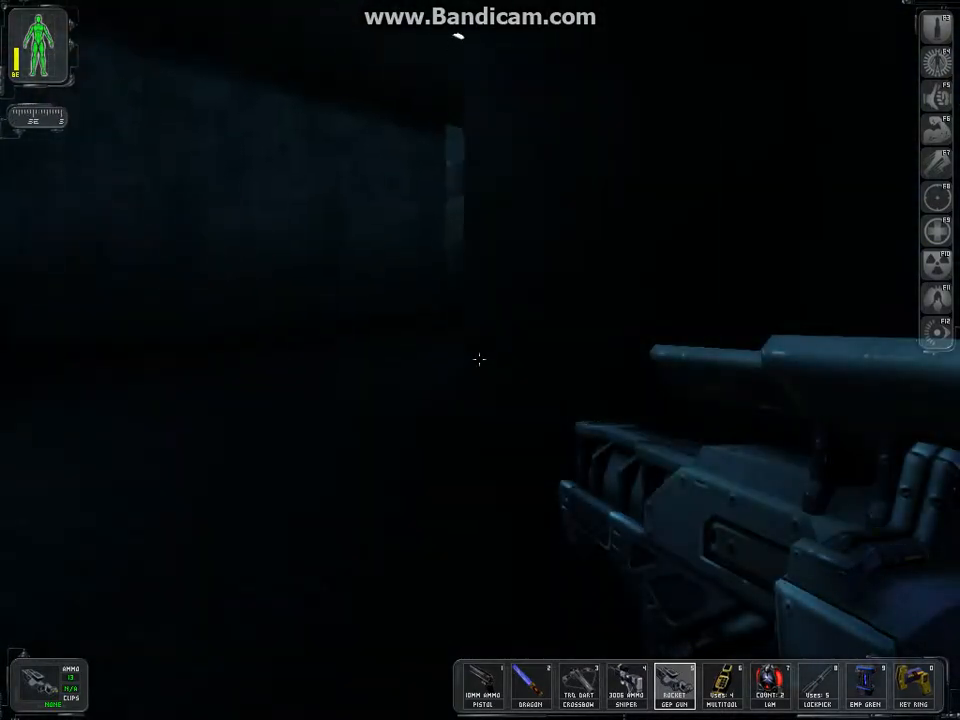
mouse_move(480, 360)
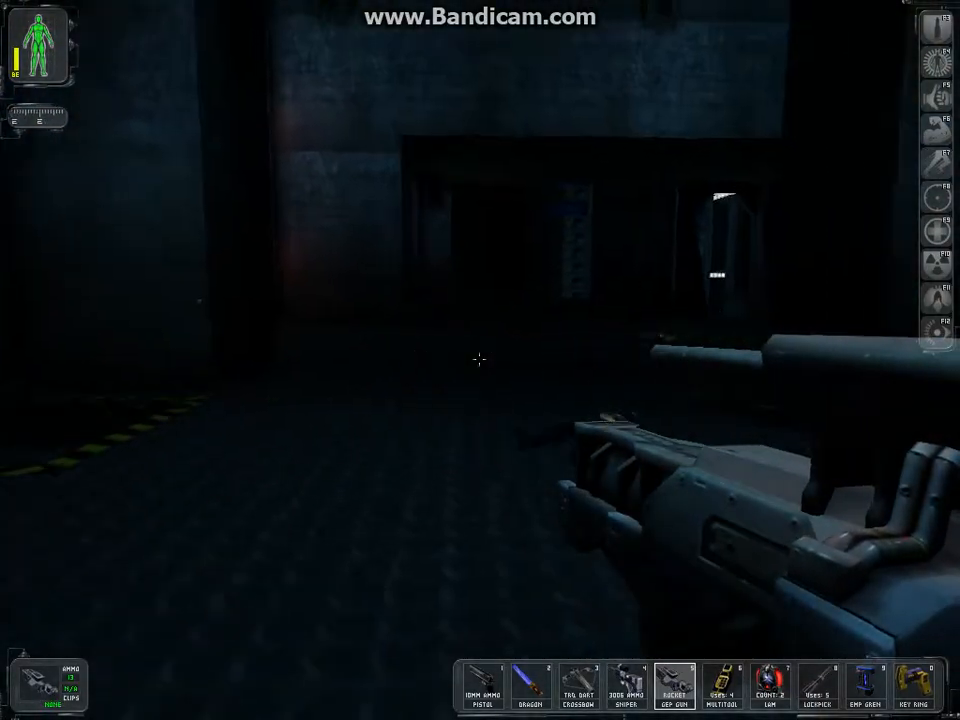
mouse_move(480, 360)
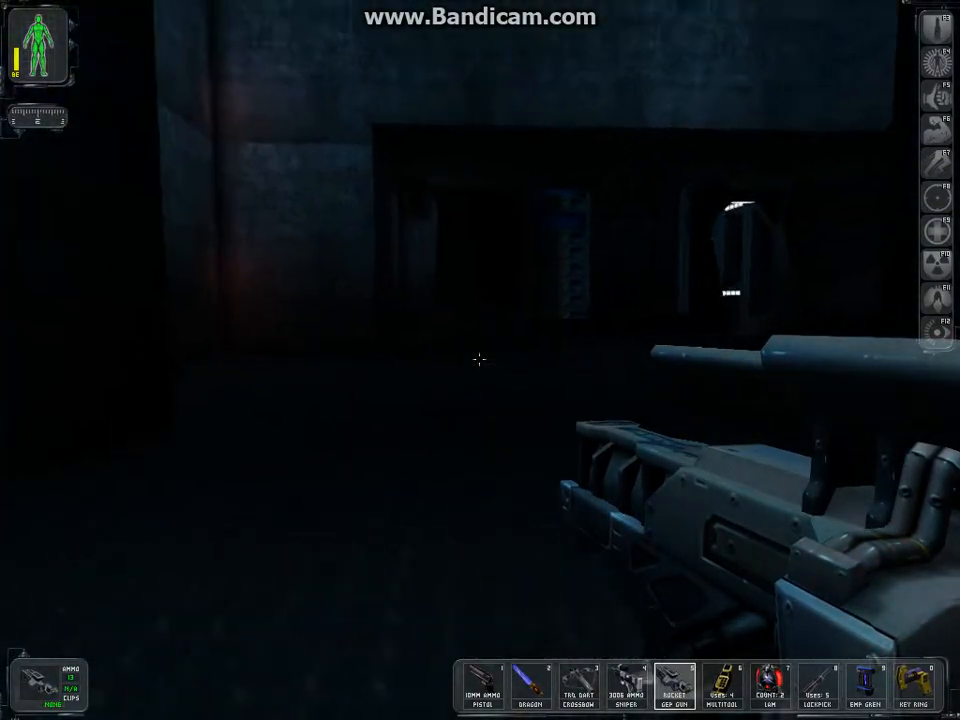
mouse_move(480, 360)
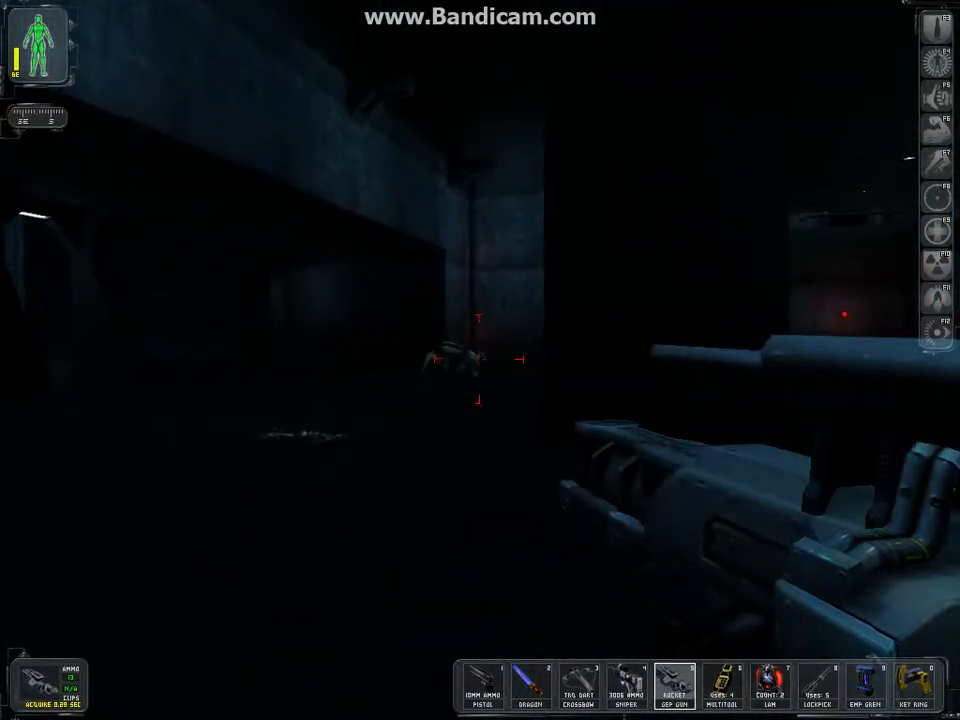
Step: Fire a GEP rocket at the locked-on target, then move toward the fallen body
click(480, 360)
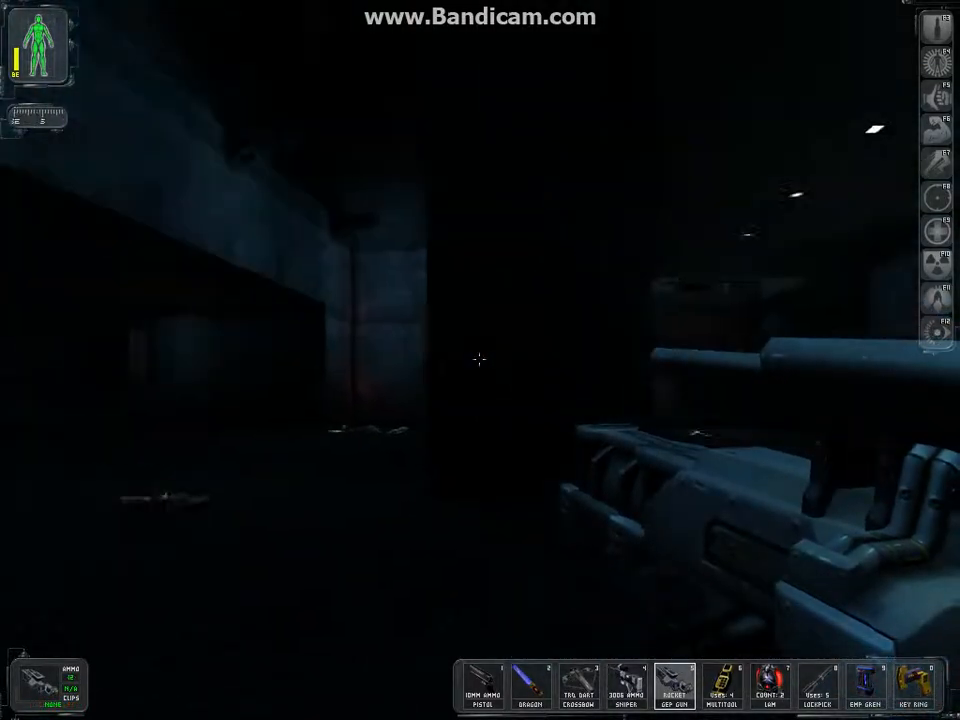
mouse_move(480, 360)
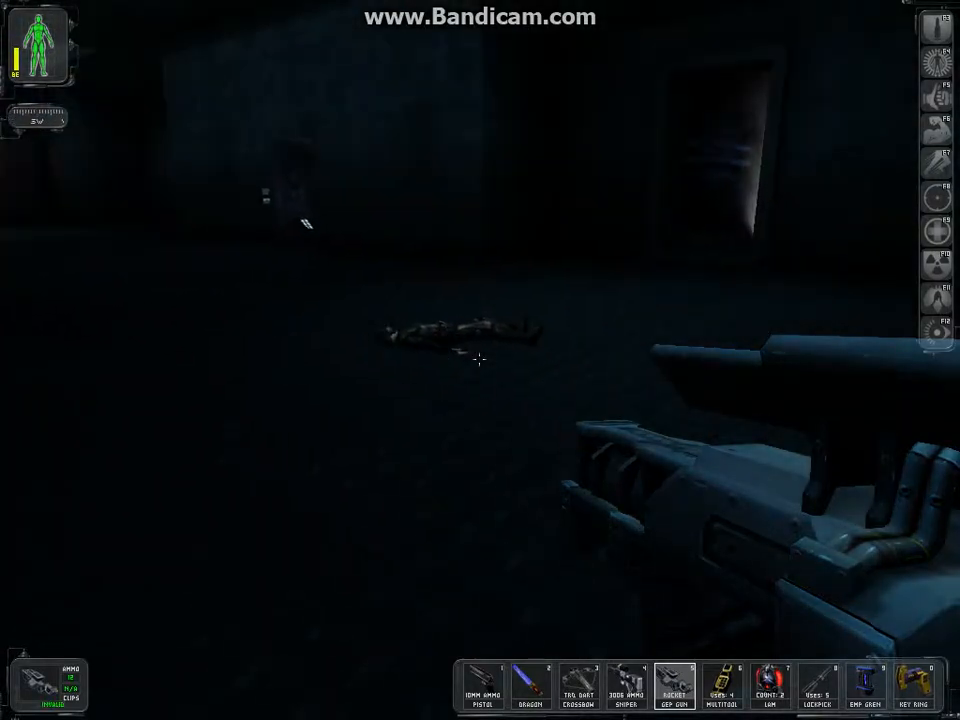
mouse_move(480, 360)
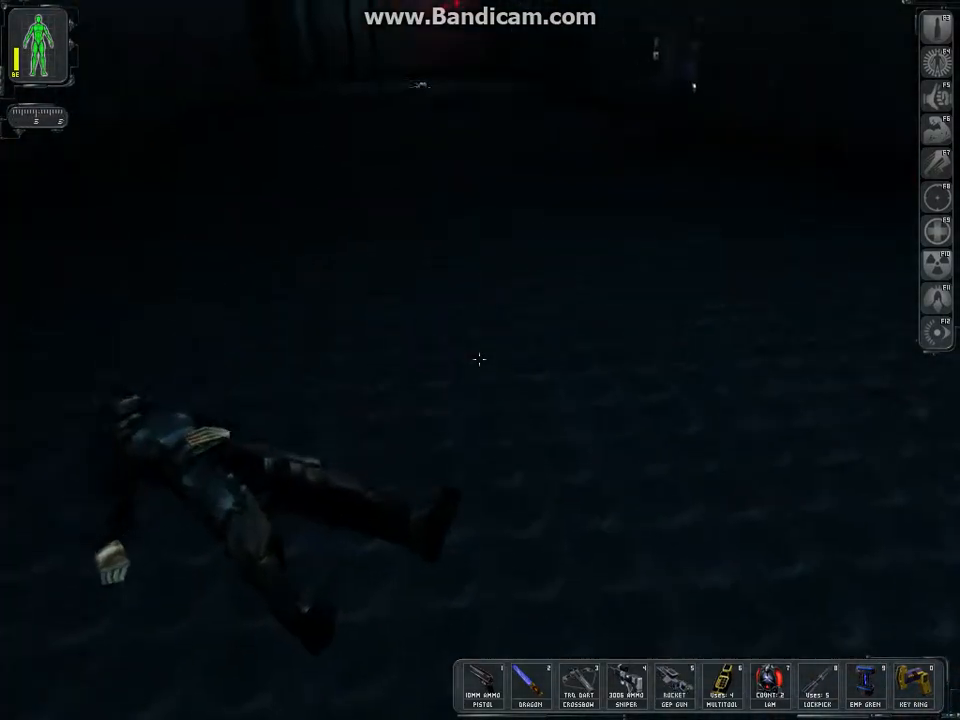
click(478, 361)
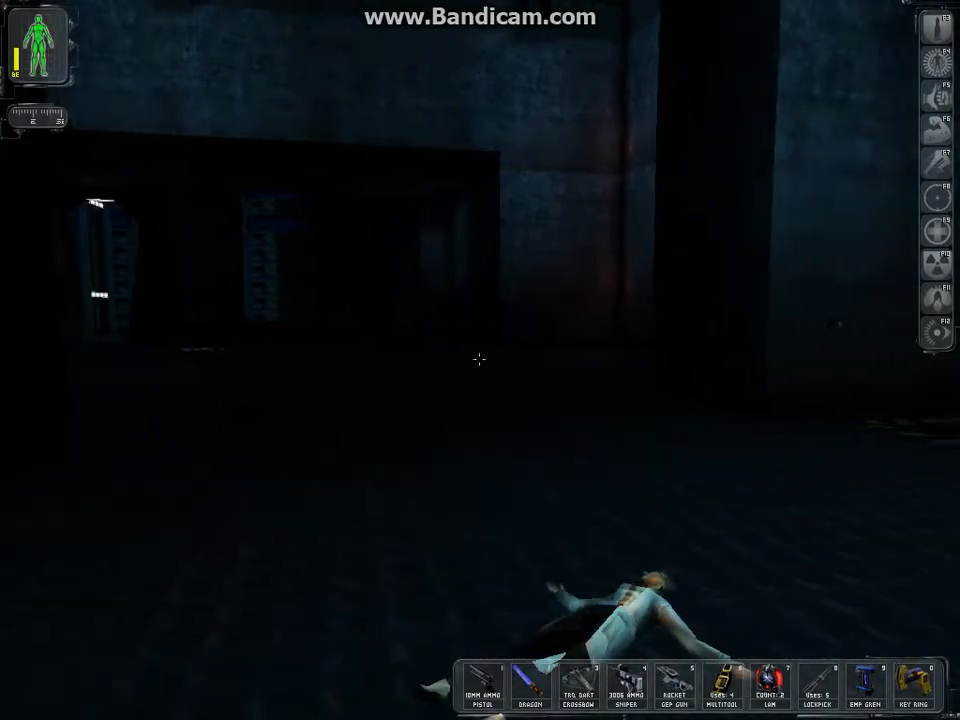
mouse_move(480, 360)
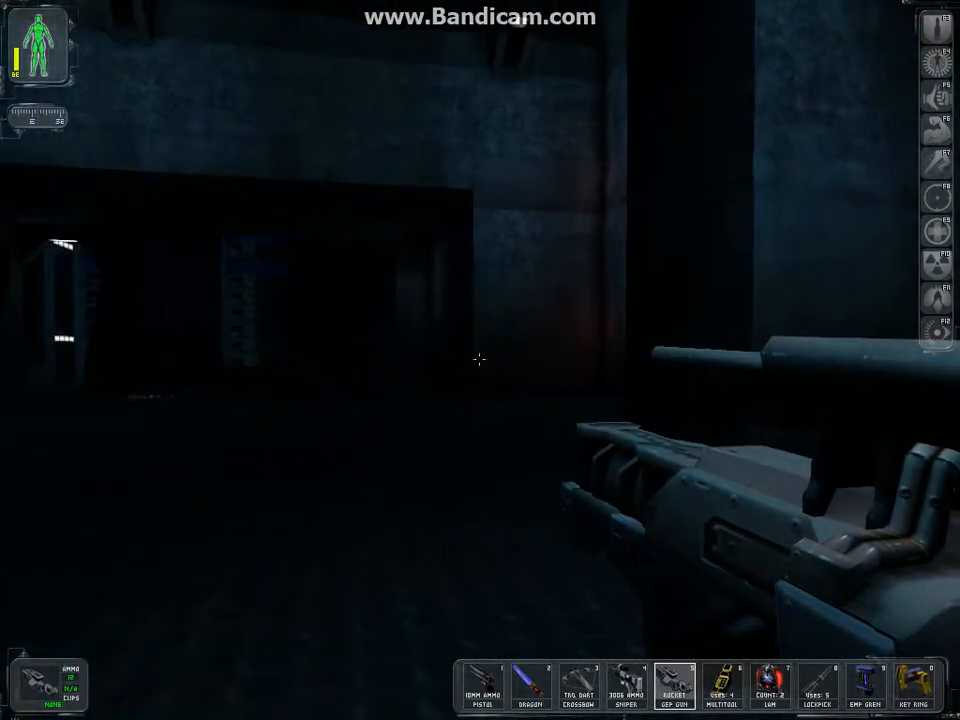
mouse_move(480, 360)
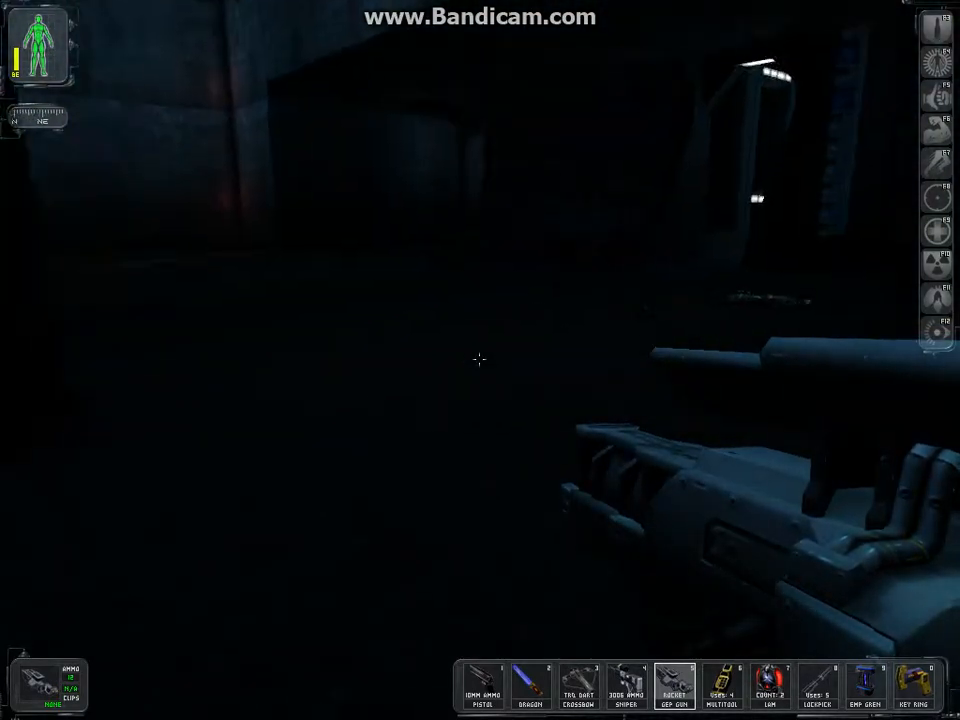
mouse_move(480, 360)
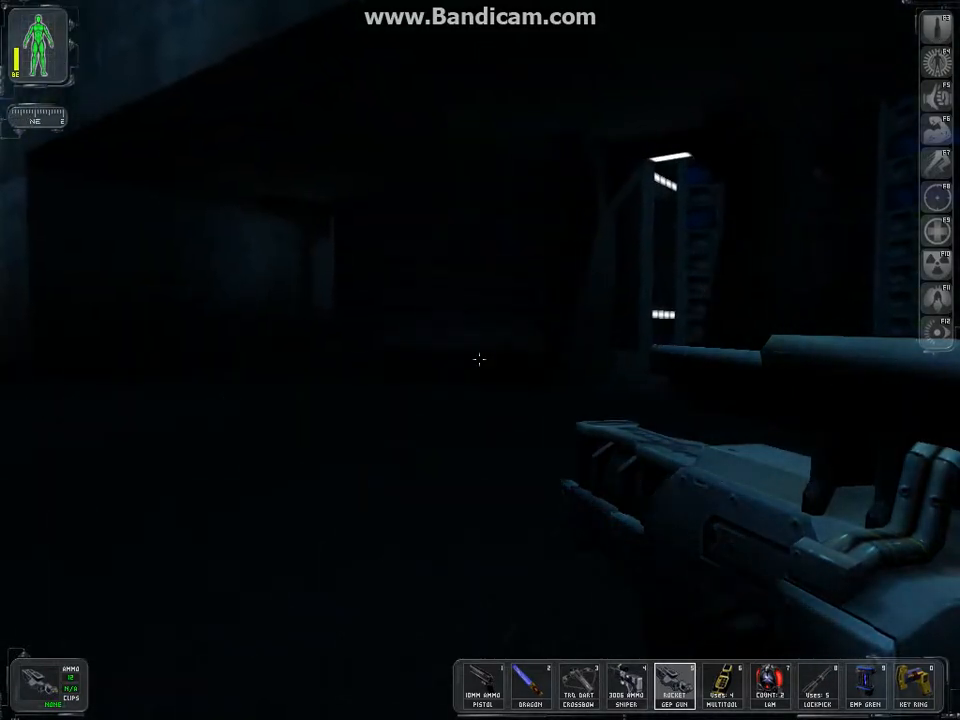
mouse_move(480, 360)
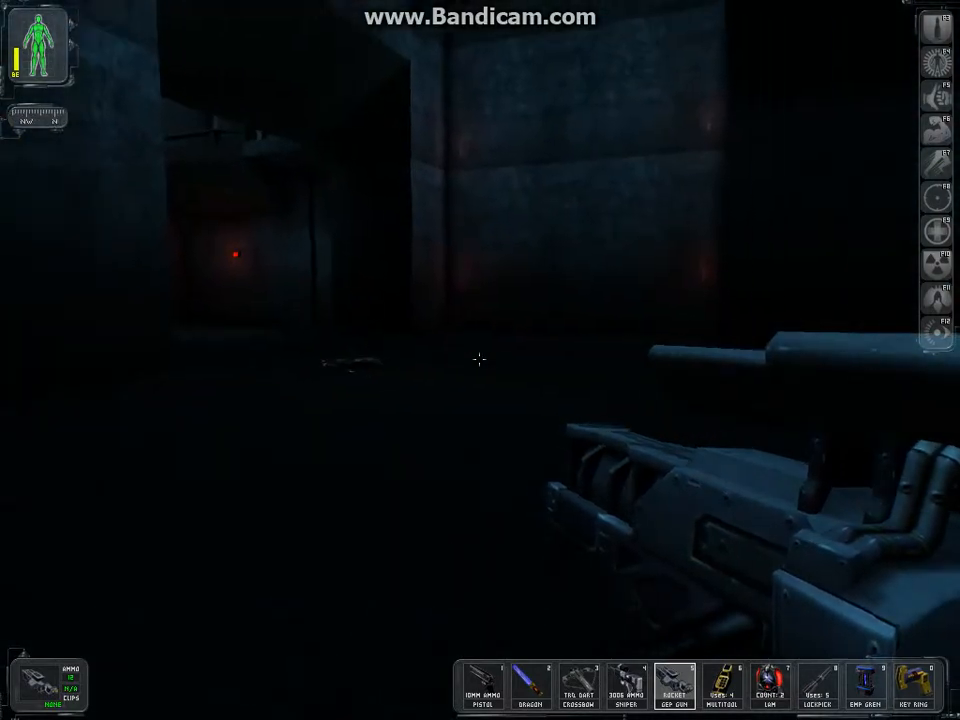
mouse_move(480, 360)
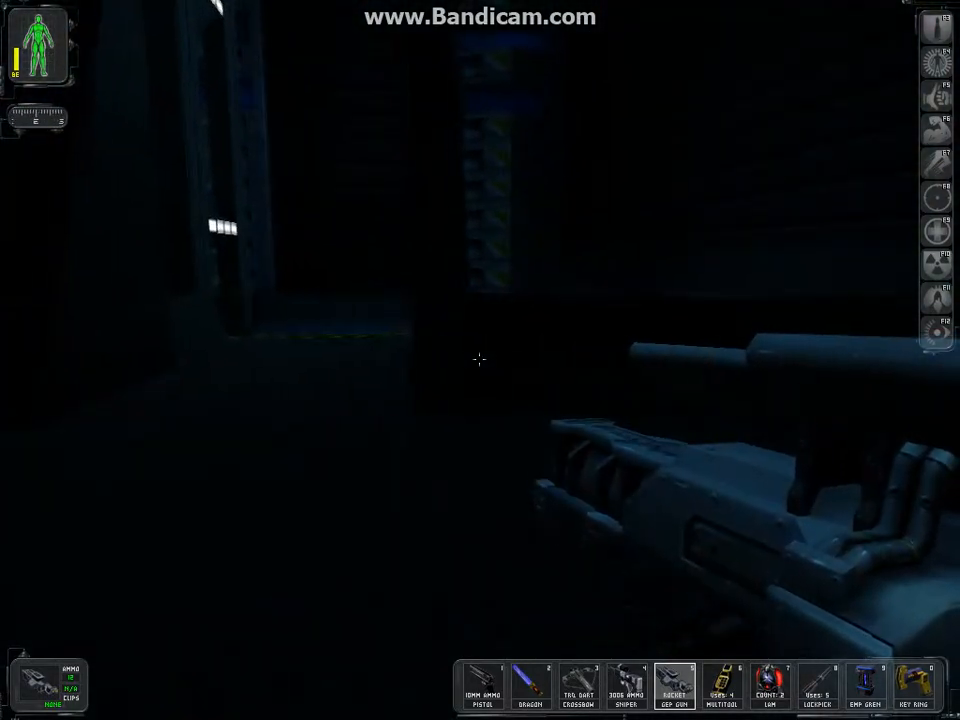
mouse_move(480, 360)
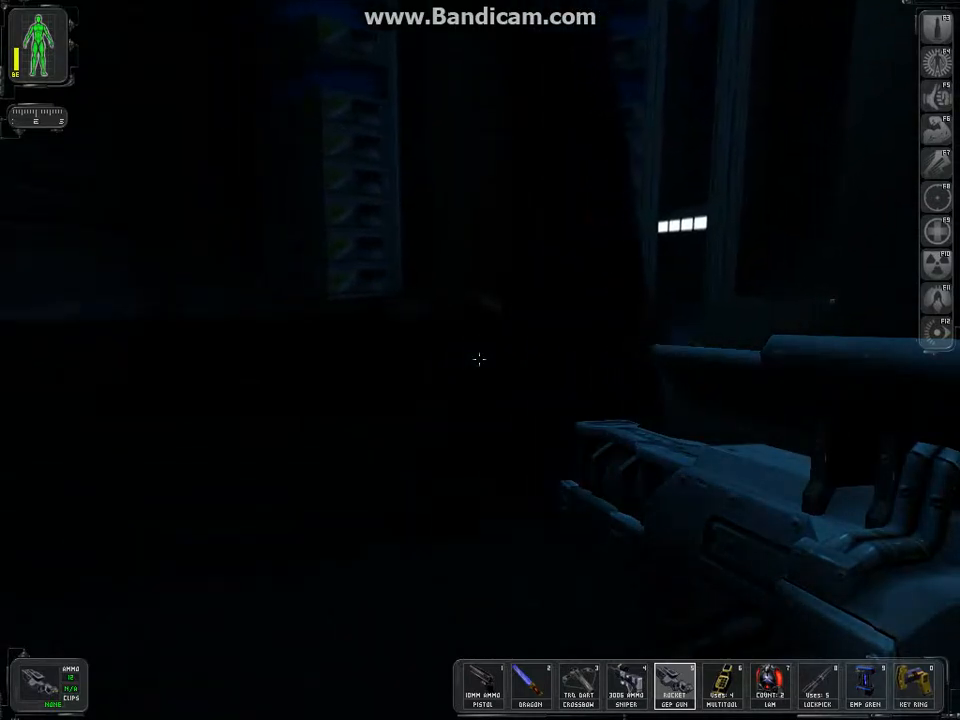
mouse_move(480, 360)
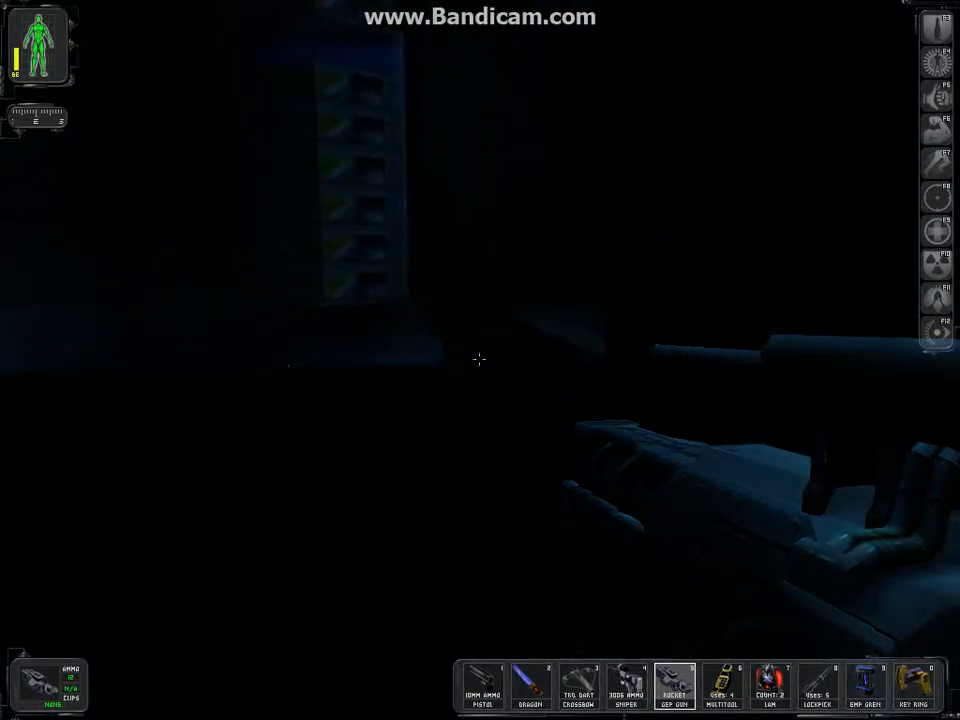
mouse_move(480, 360)
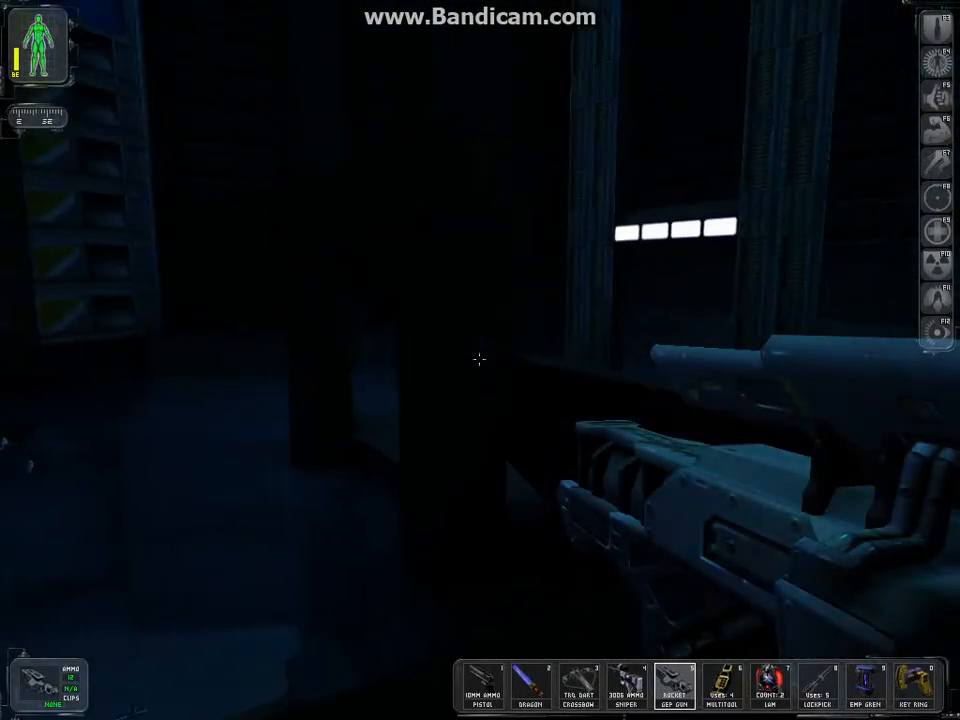
mouse_move(480, 360)
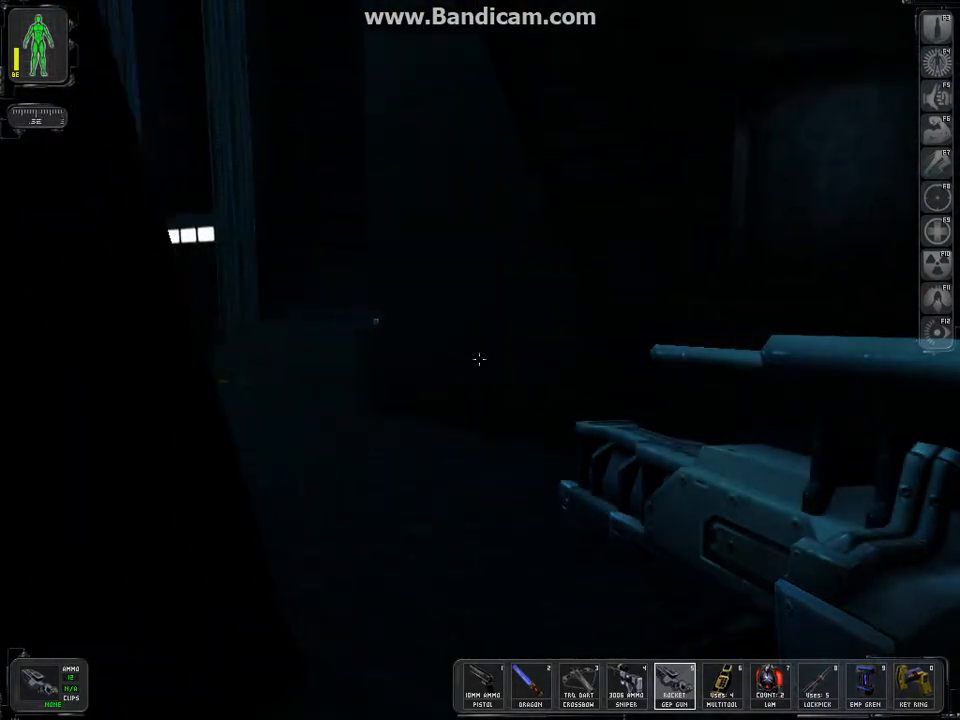
mouse_move(480, 360)
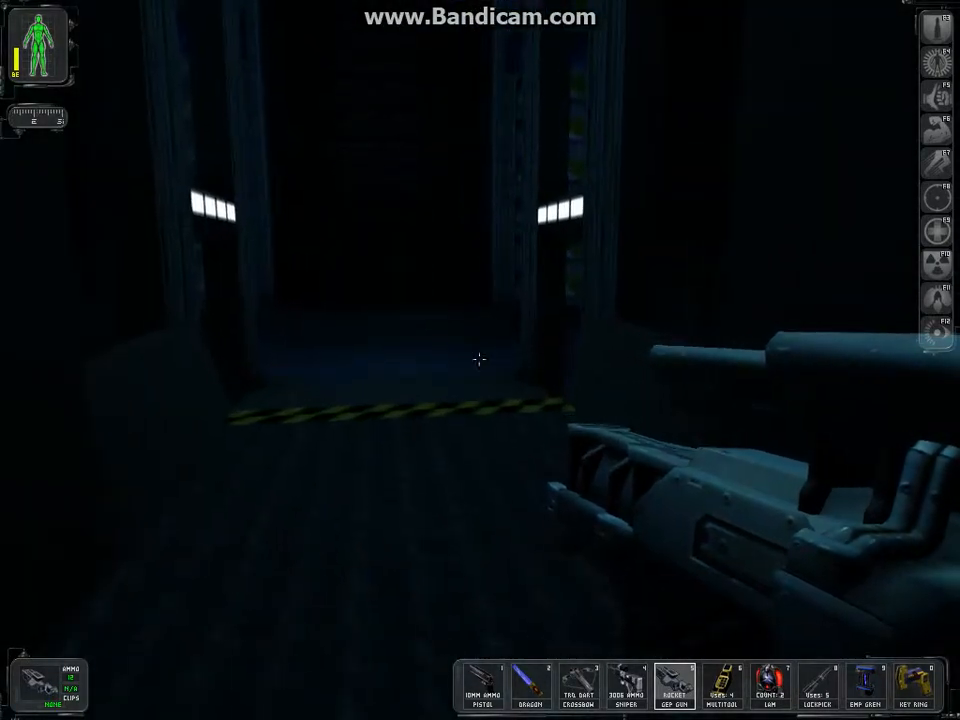
mouse_move(480, 360)
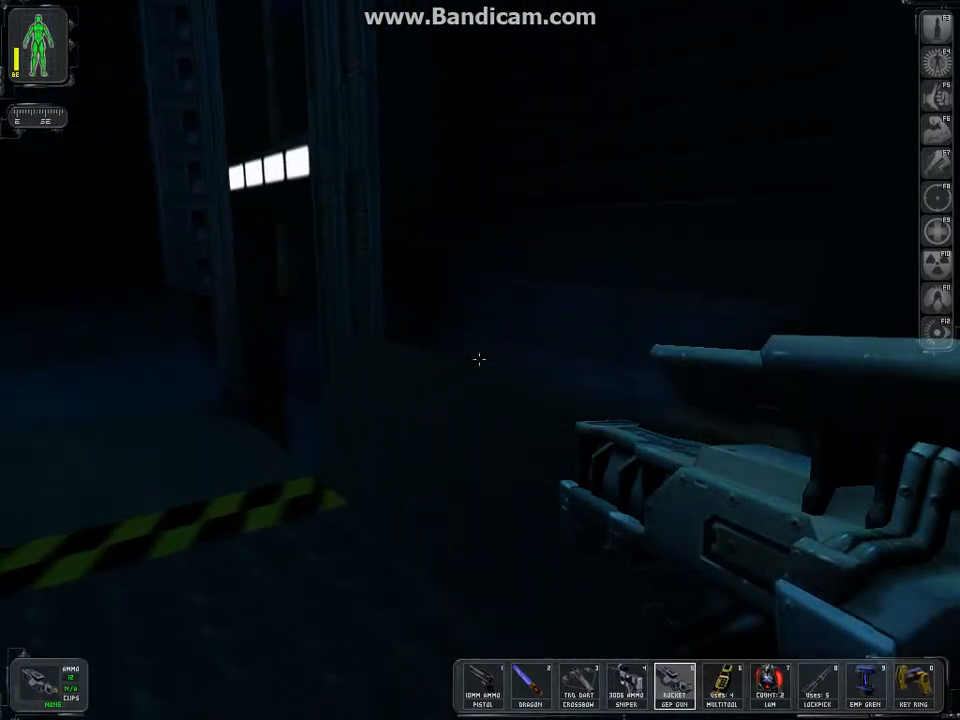
mouse_move(480, 360)
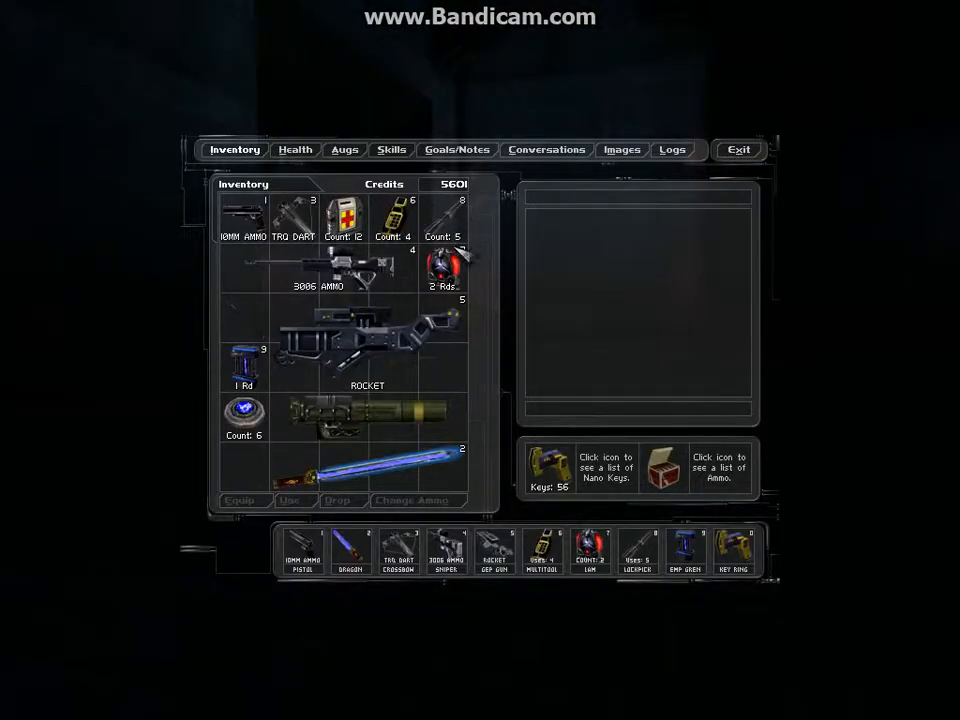
Step: Select the baton in the inventory to see its stats, then exit to gameplay
click(244, 318)
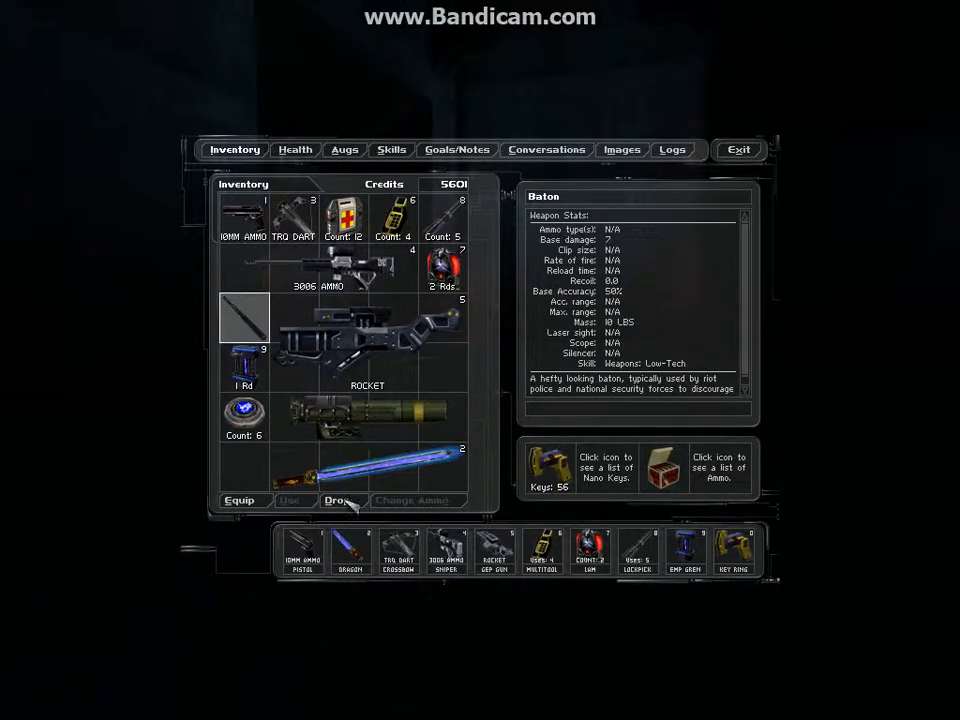
click(338, 500)
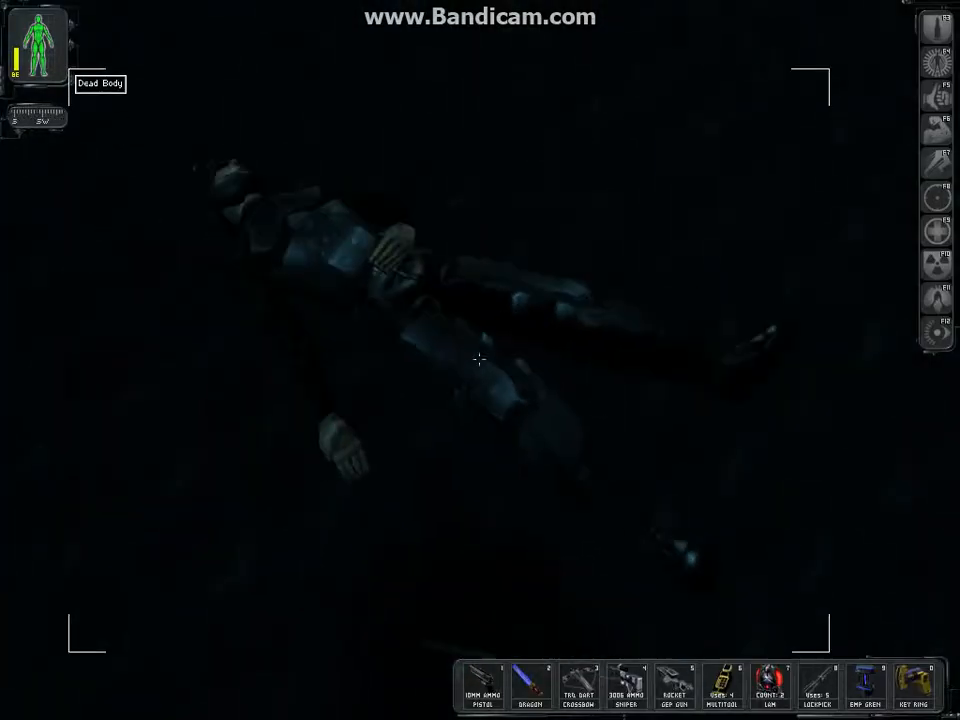
Step: Walk past the dead body through dark corridors toward the small red light
click(479, 360)
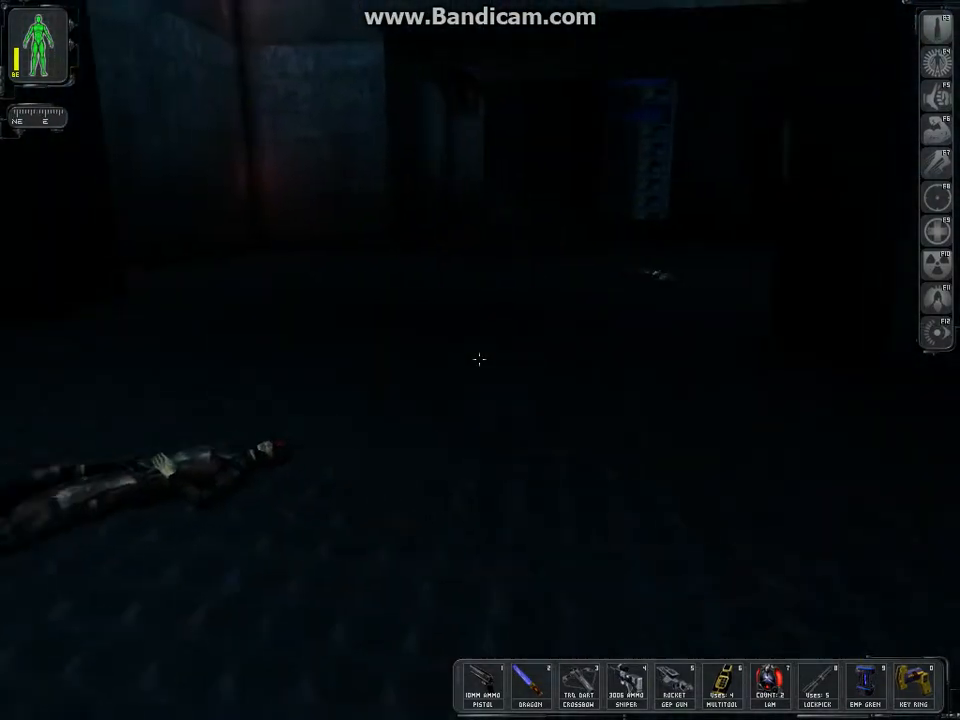
click(480, 360)
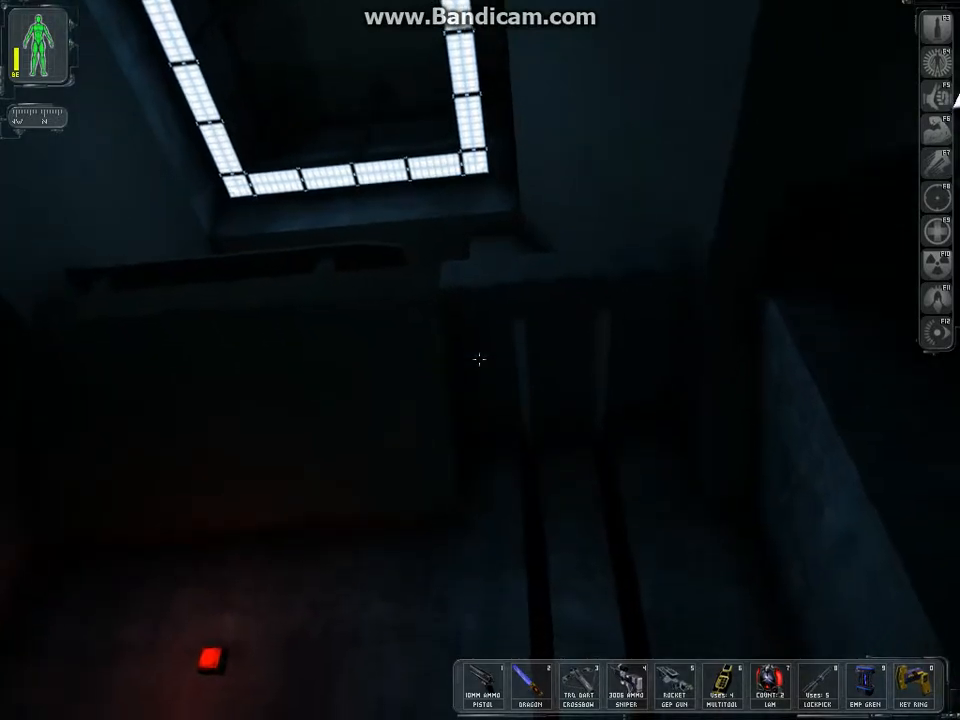
mouse_move(480, 360)
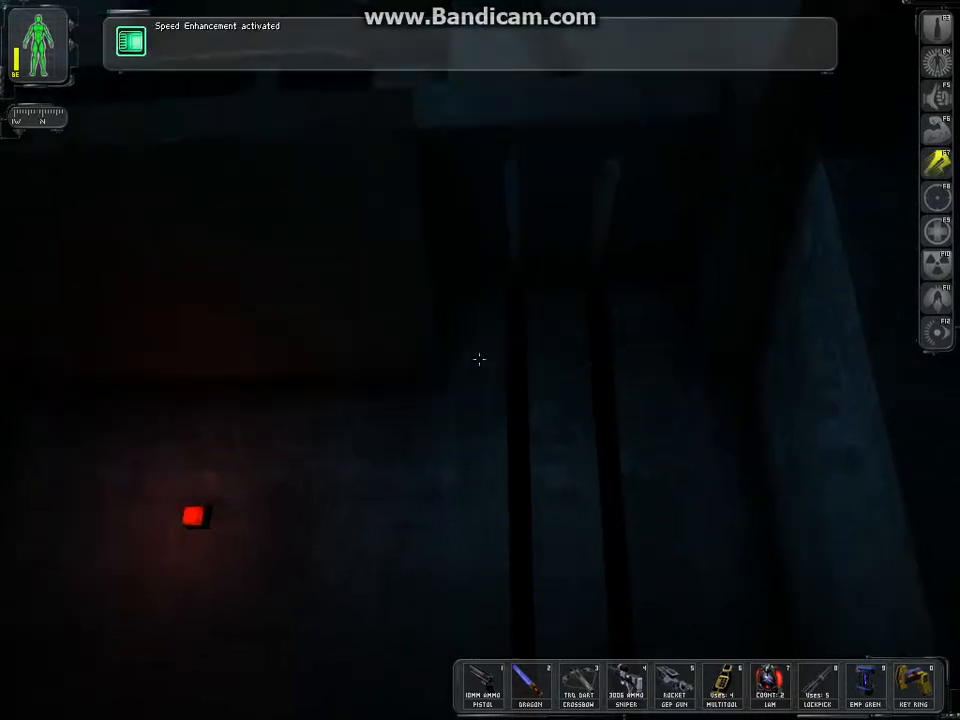
mouse_move(480, 360)
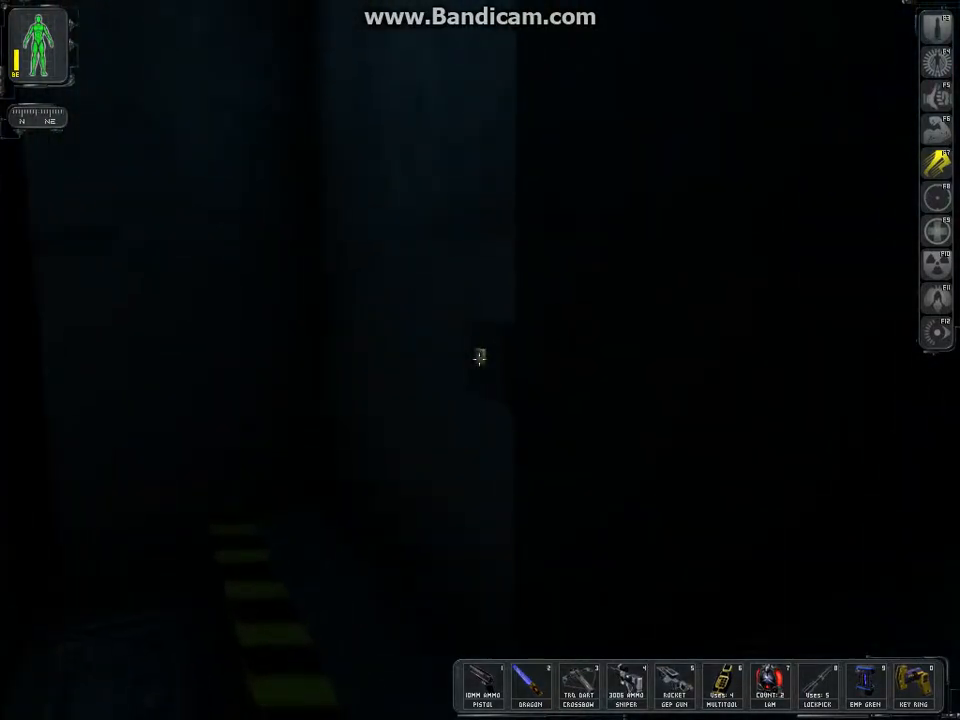
mouse_move(480, 360)
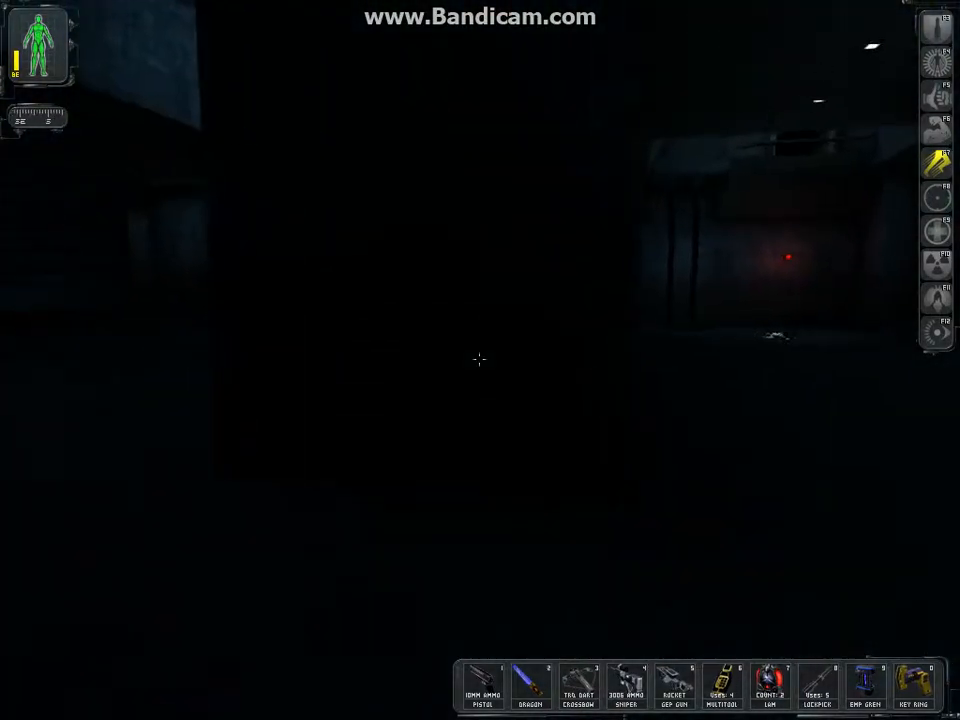
mouse_move(480, 360)
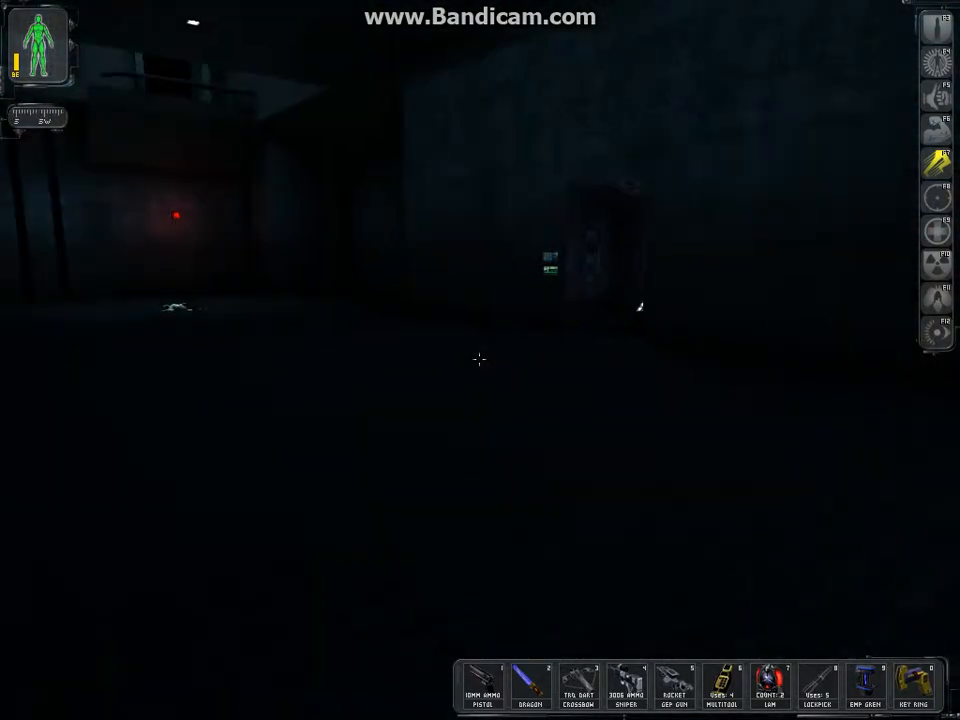
mouse_move(480, 360)
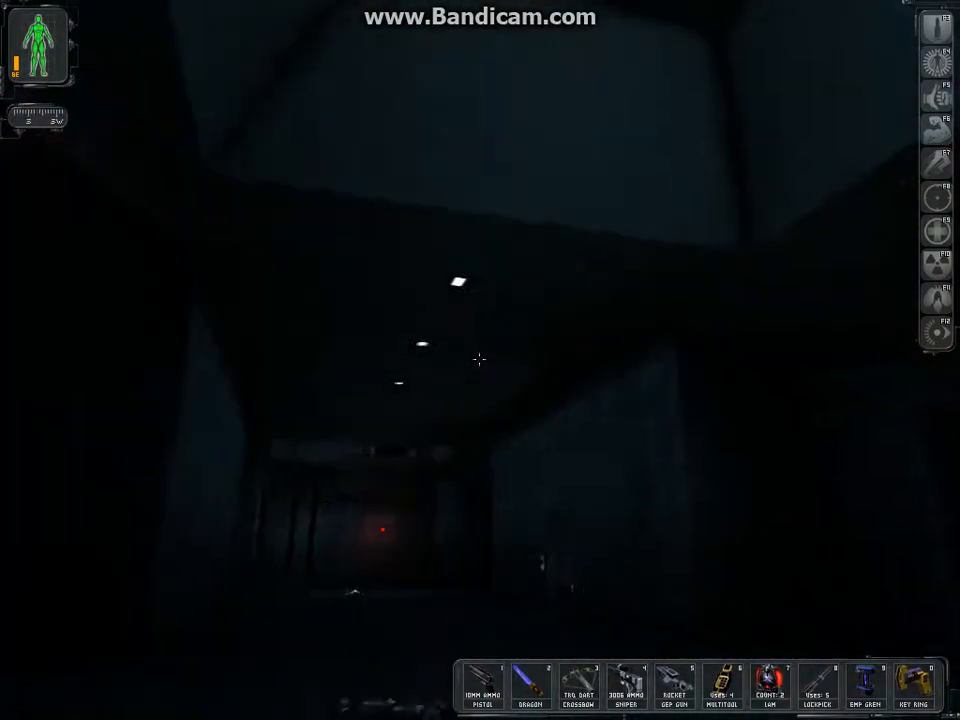
mouse_move(480, 360)
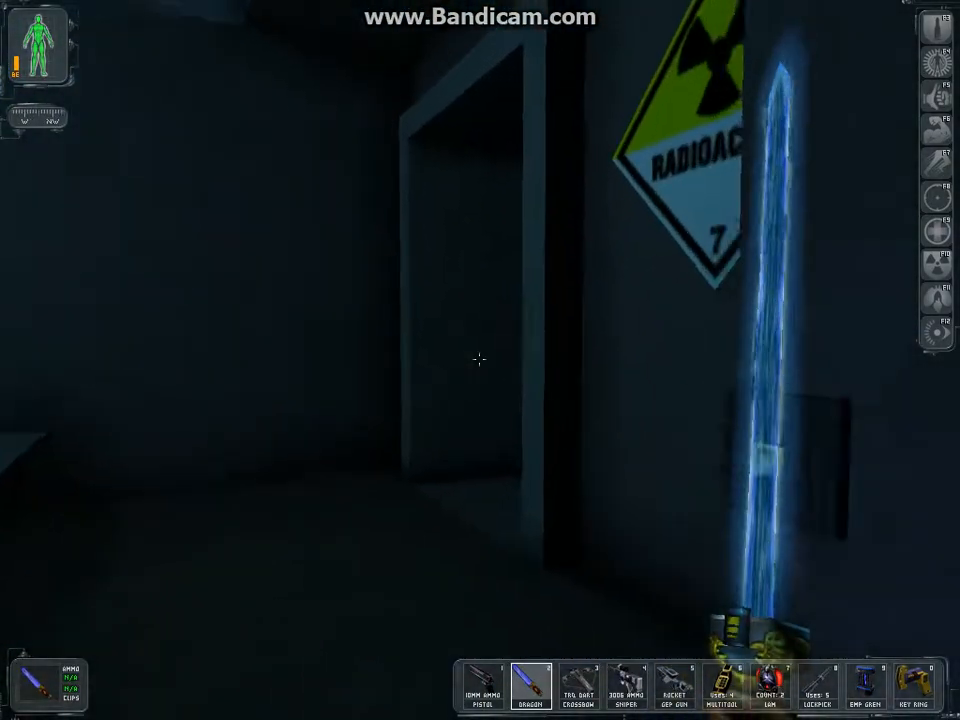
mouse_move(480, 360)
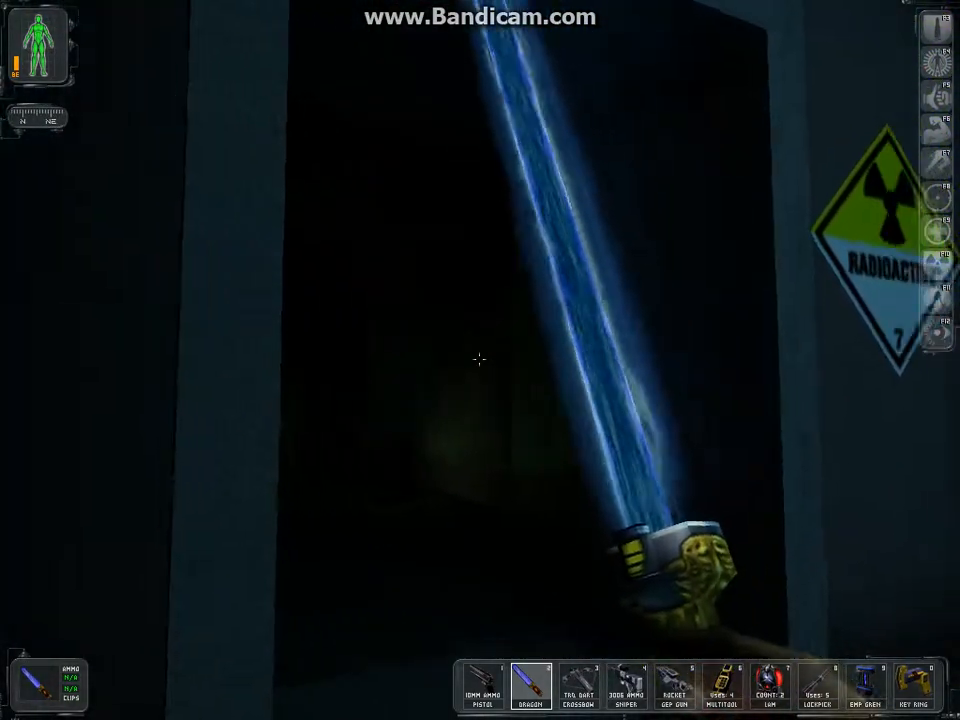
mouse_move(480, 360)
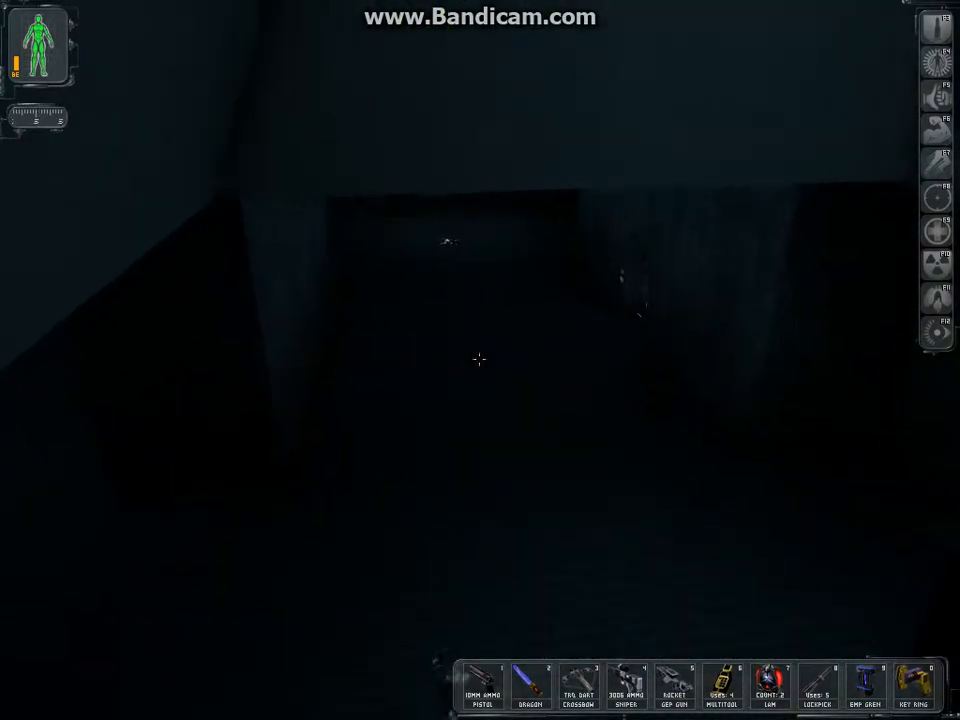
mouse_move(480, 360)
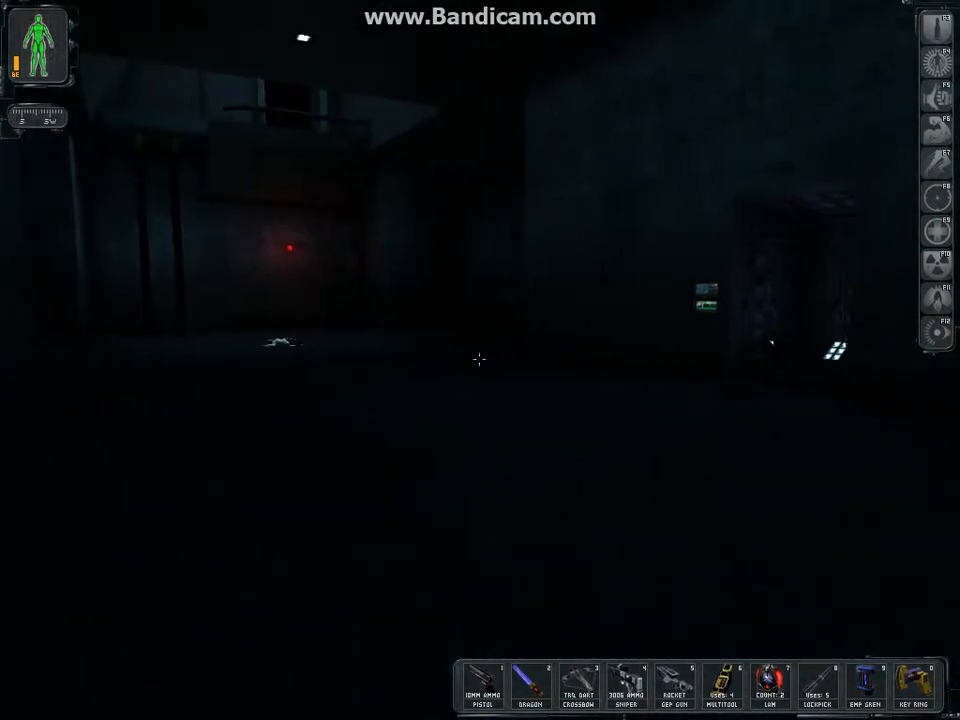
mouse_move(480, 360)
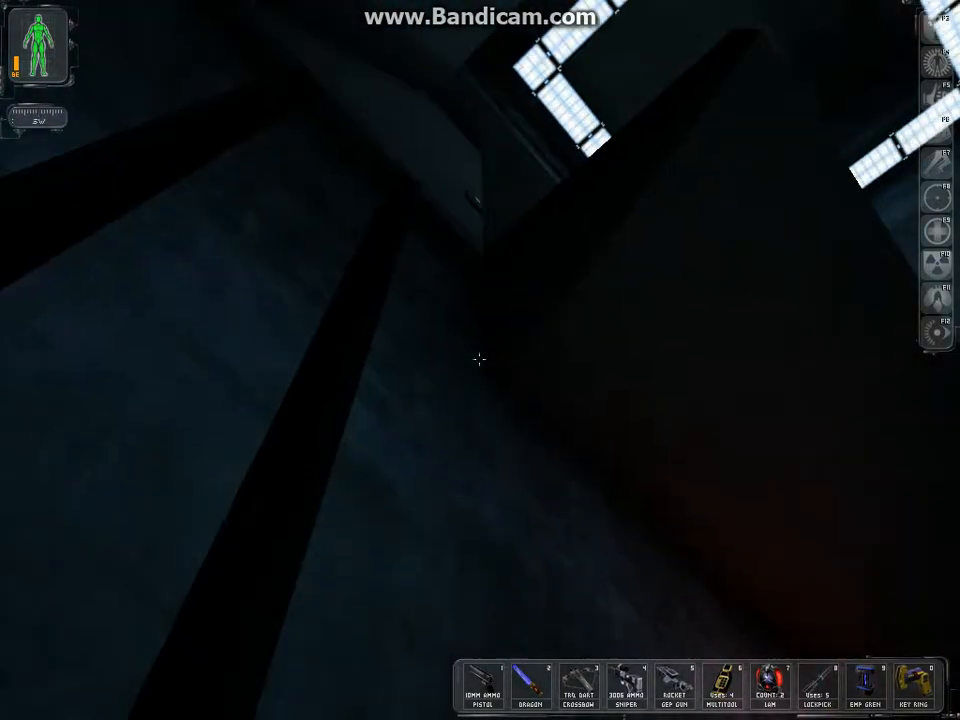
mouse_move(480, 360)
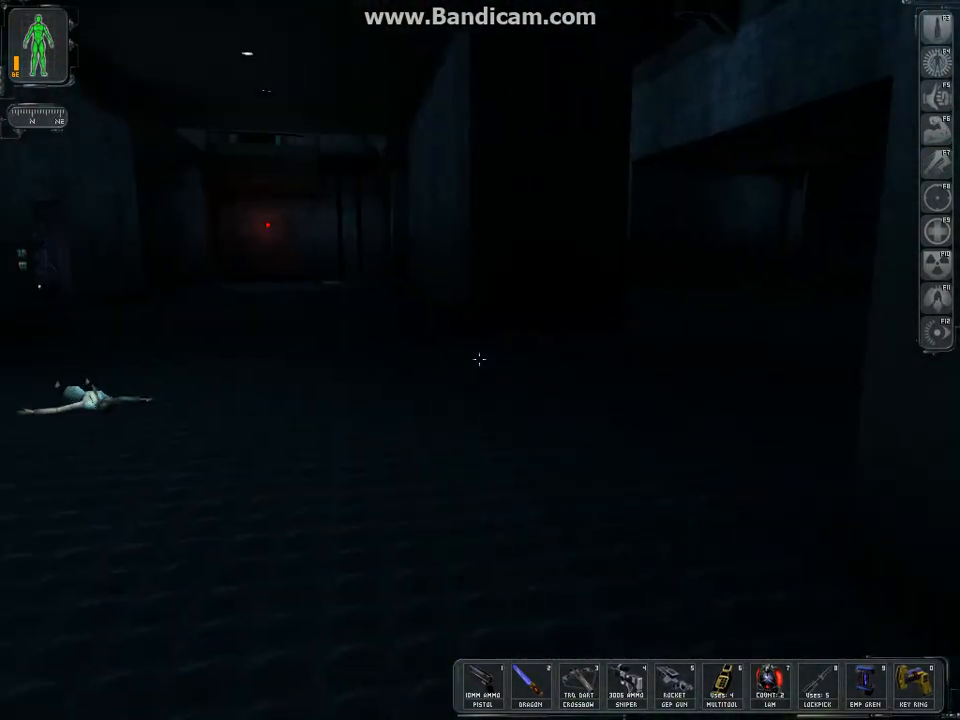
mouse_move(480, 360)
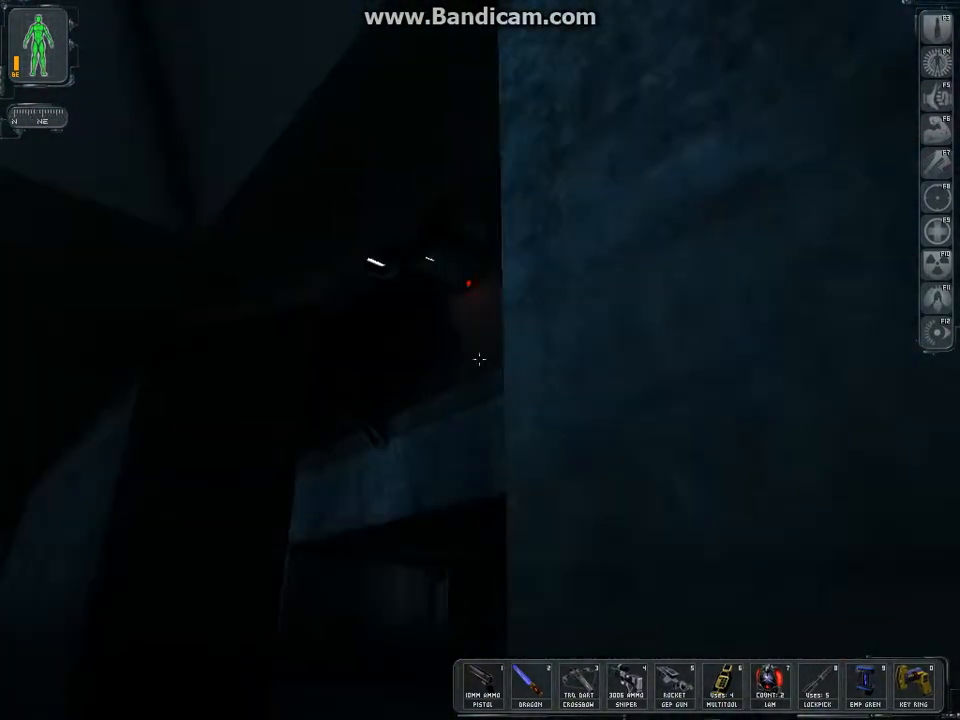
mouse_move(480, 360)
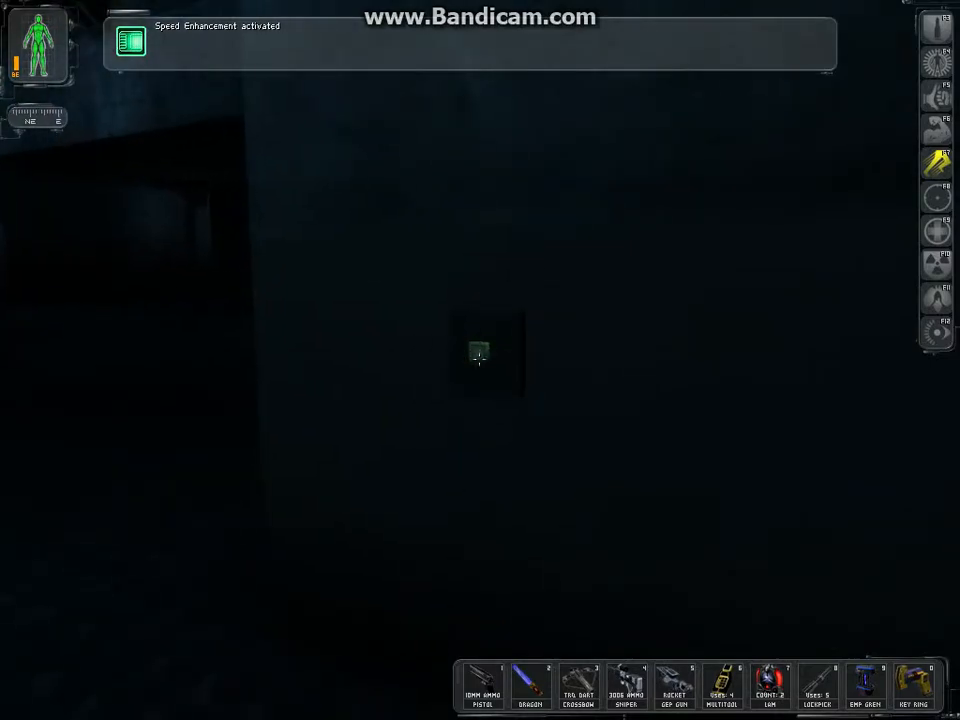
Step: Activate Speed Enhancement with F7 and draw the Dragon's Tooth sword
click(530, 685)
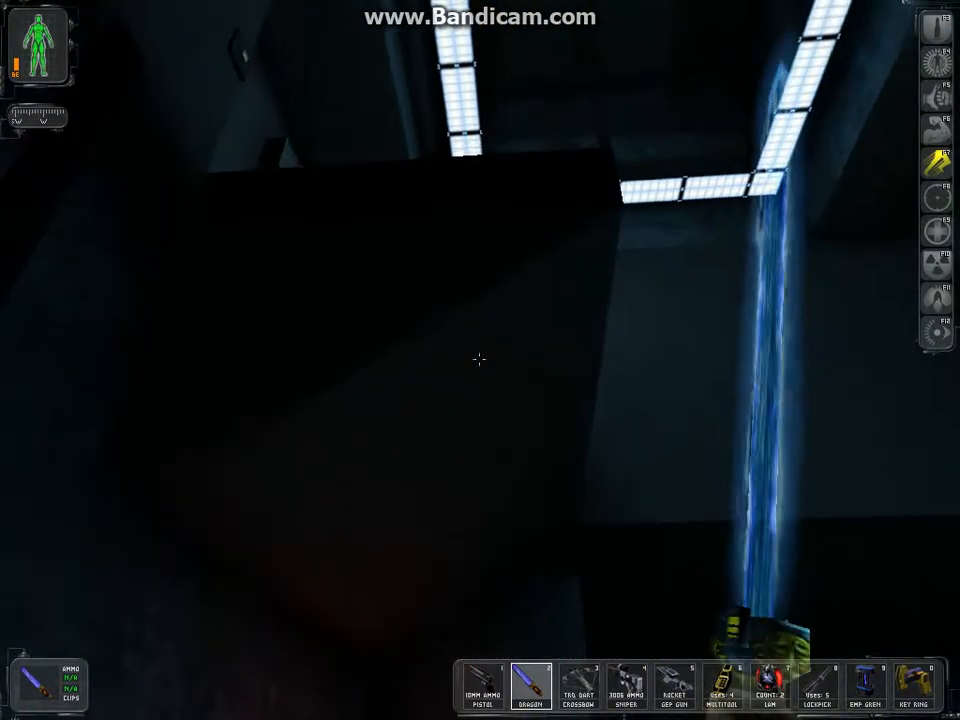
mouse_move(478, 360)
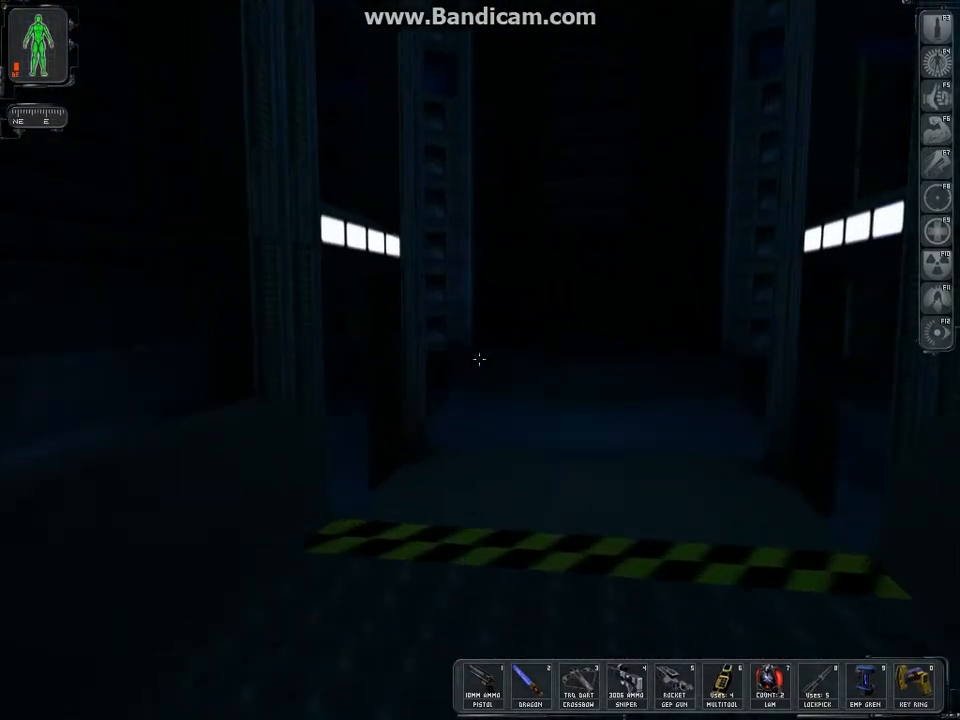
Step: Walk through the hazard-striped passage to the two-button elevator panel near the red light
key(w)
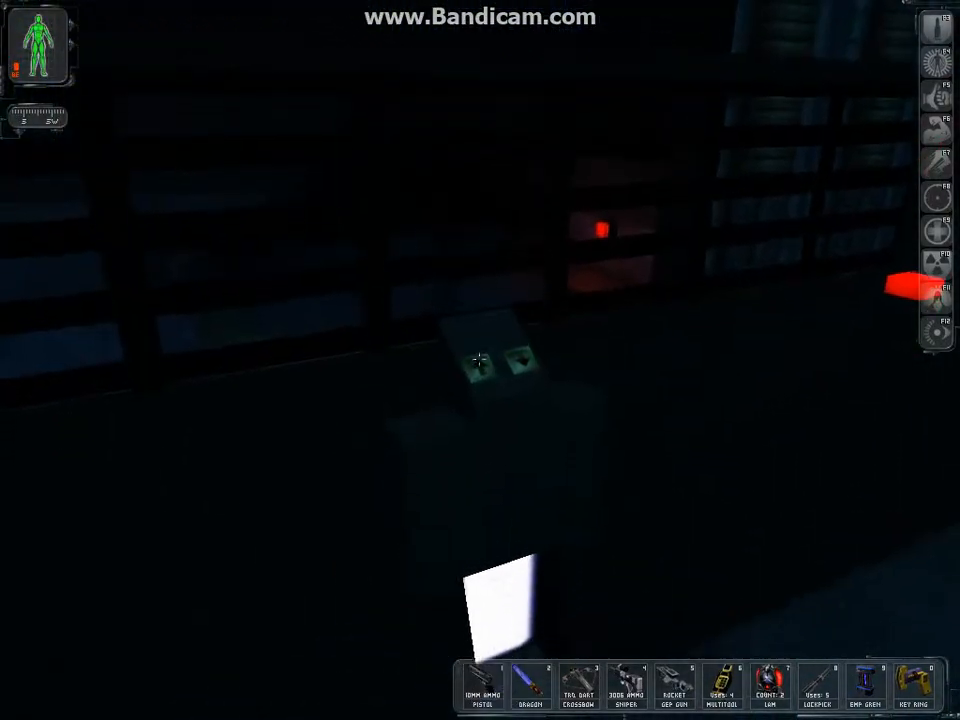
mouse_move(480, 360)
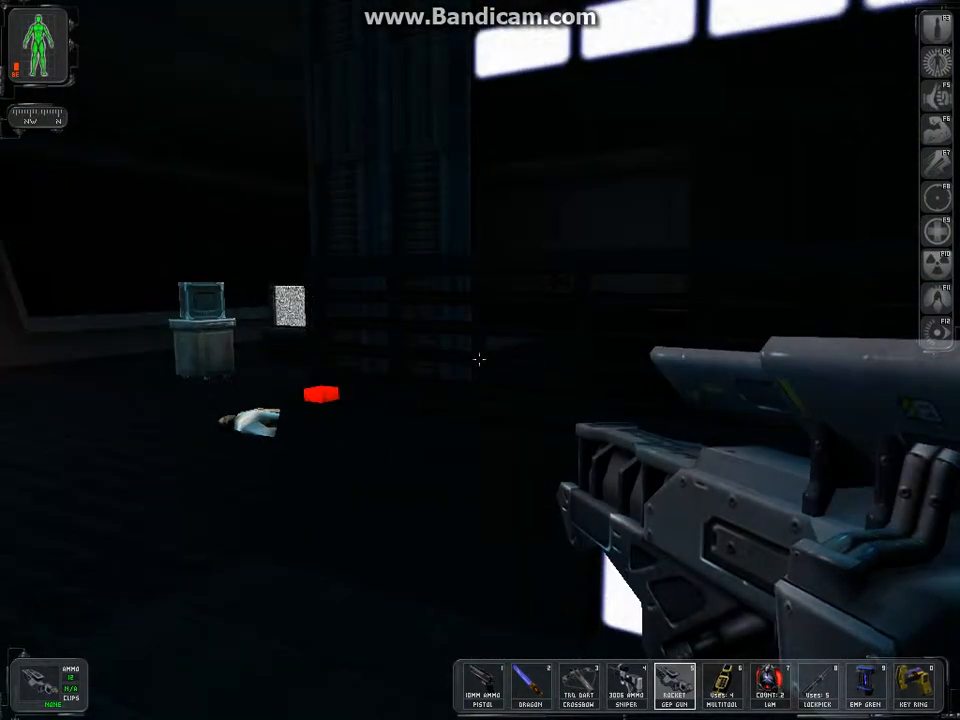
mouse_move(480, 360)
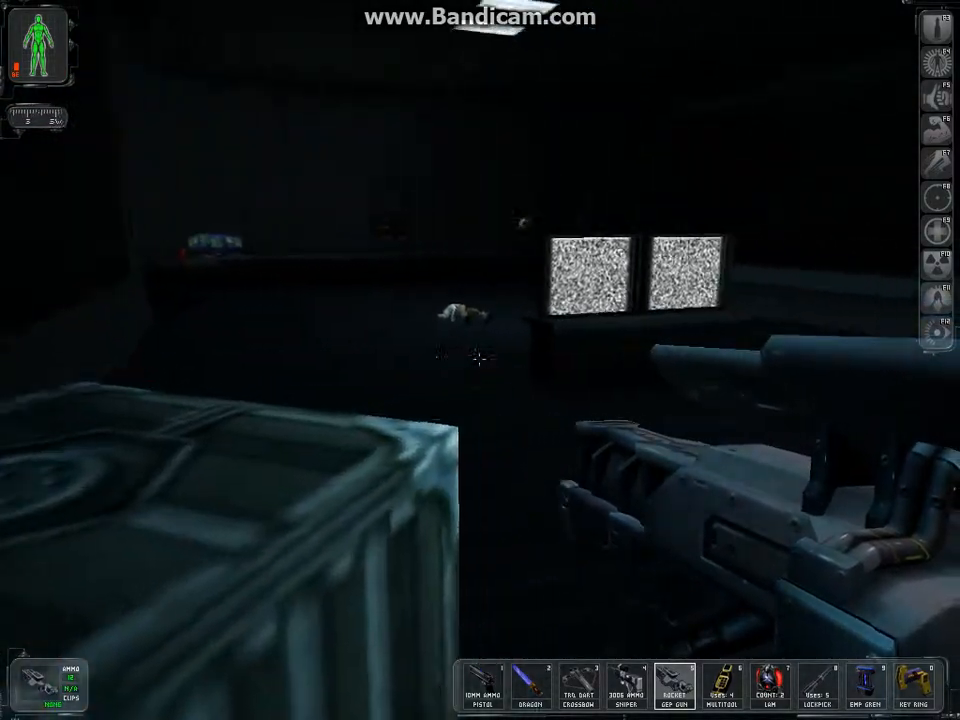
mouse_move(480, 360)
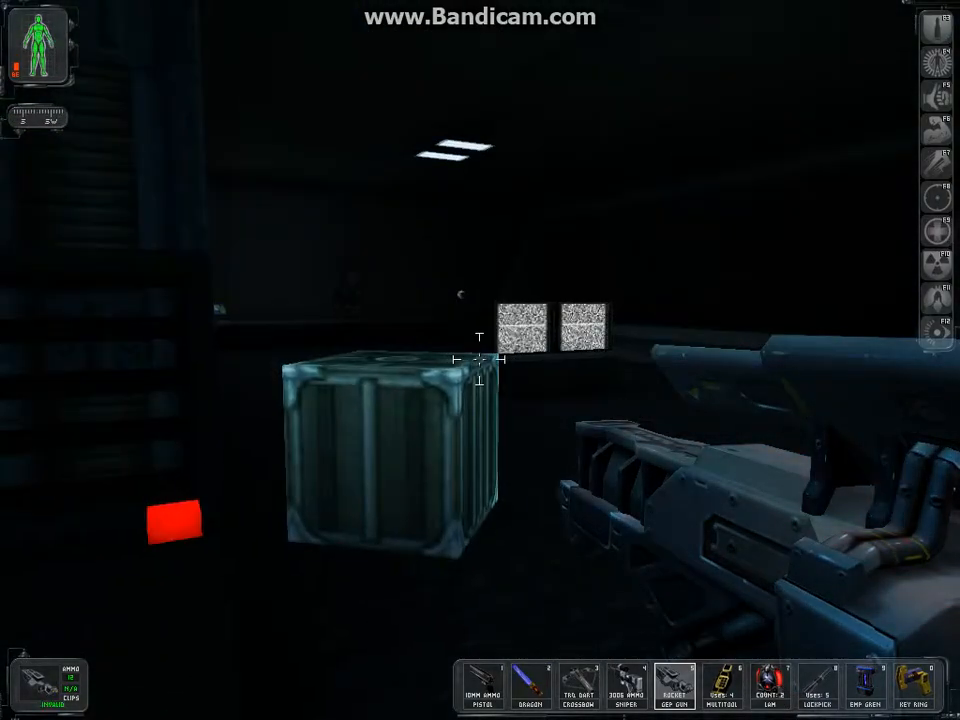
mouse_move(480, 360)
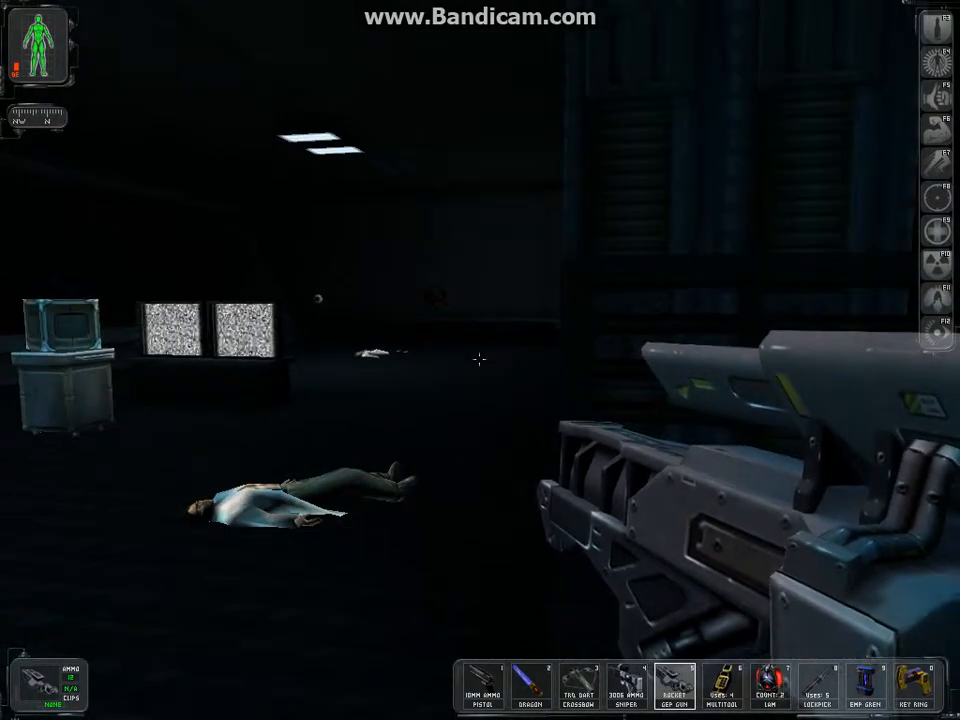
mouse_move(480, 360)
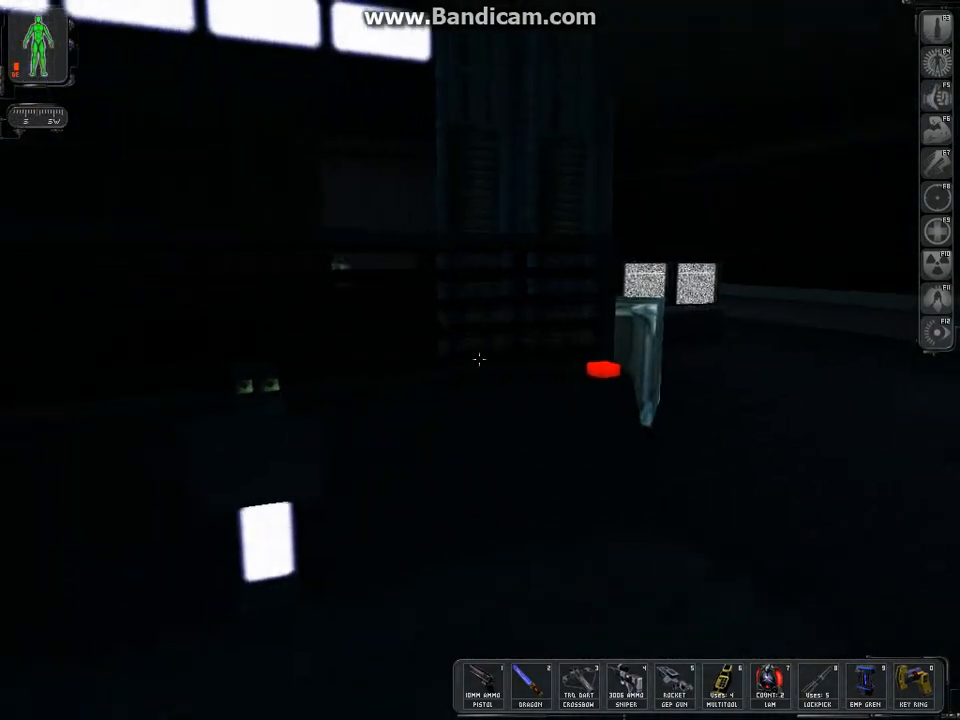
mouse_move(480, 360)
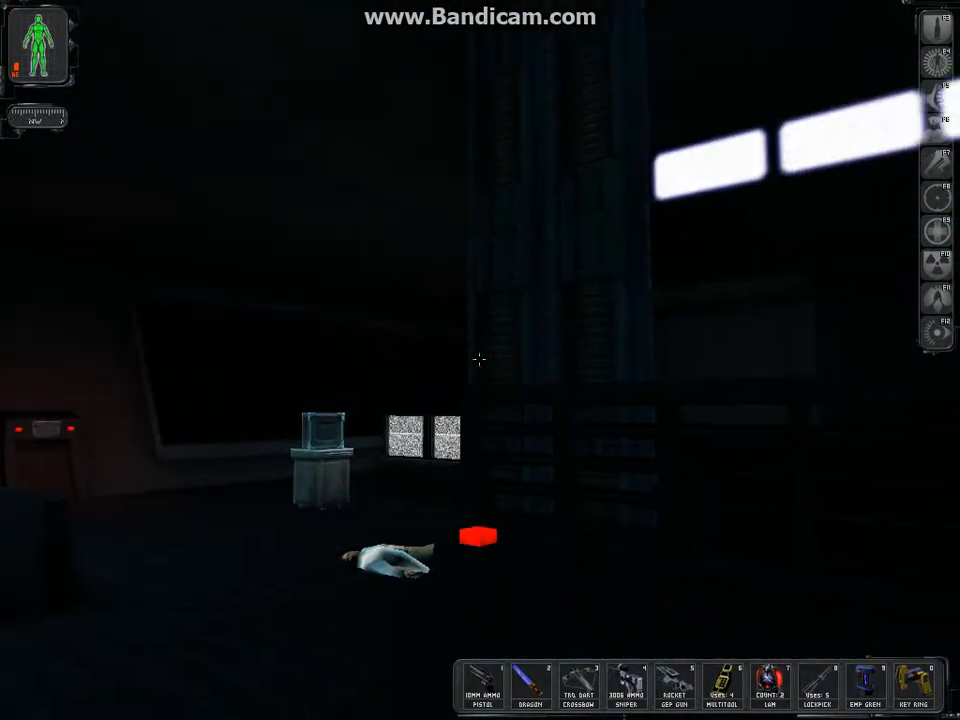
mouse_move(480, 360)
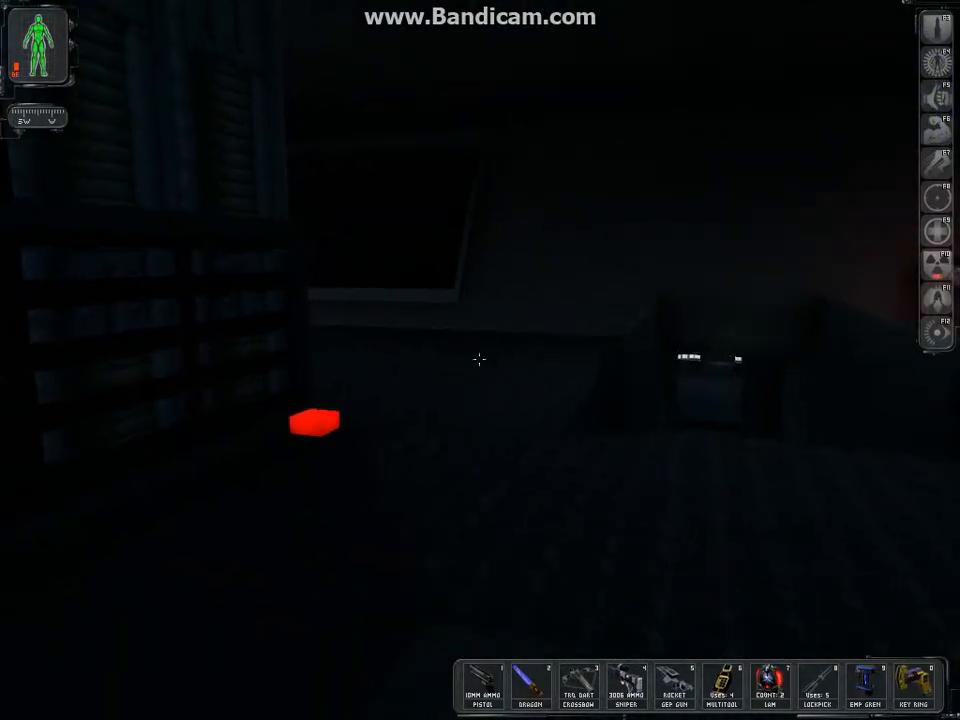
mouse_move(480, 360)
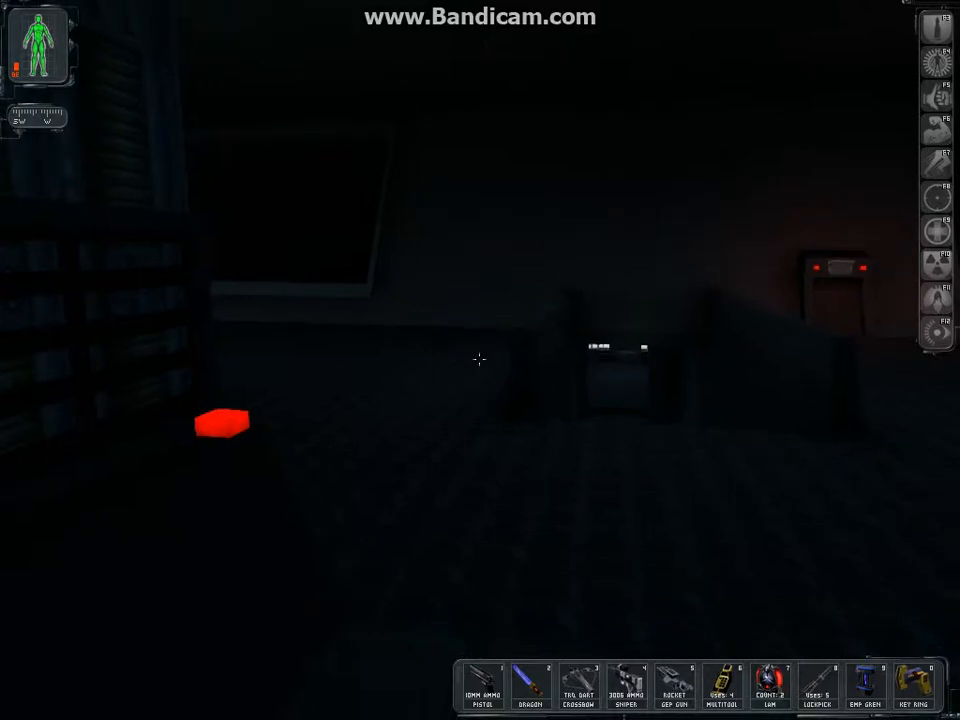
mouse_move(480, 360)
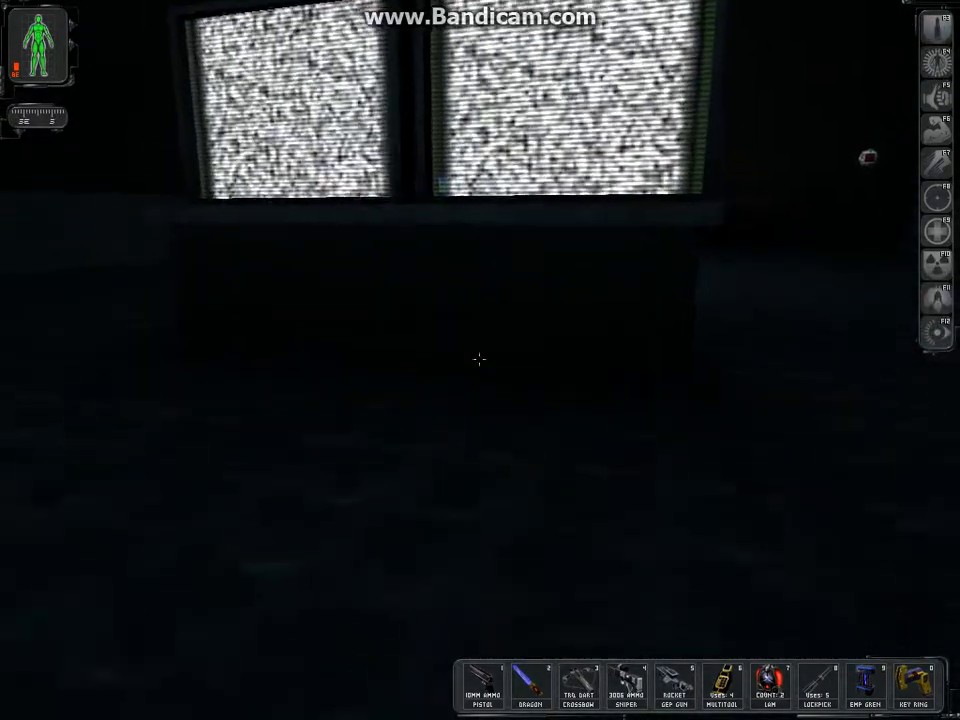
mouse_move(480, 360)
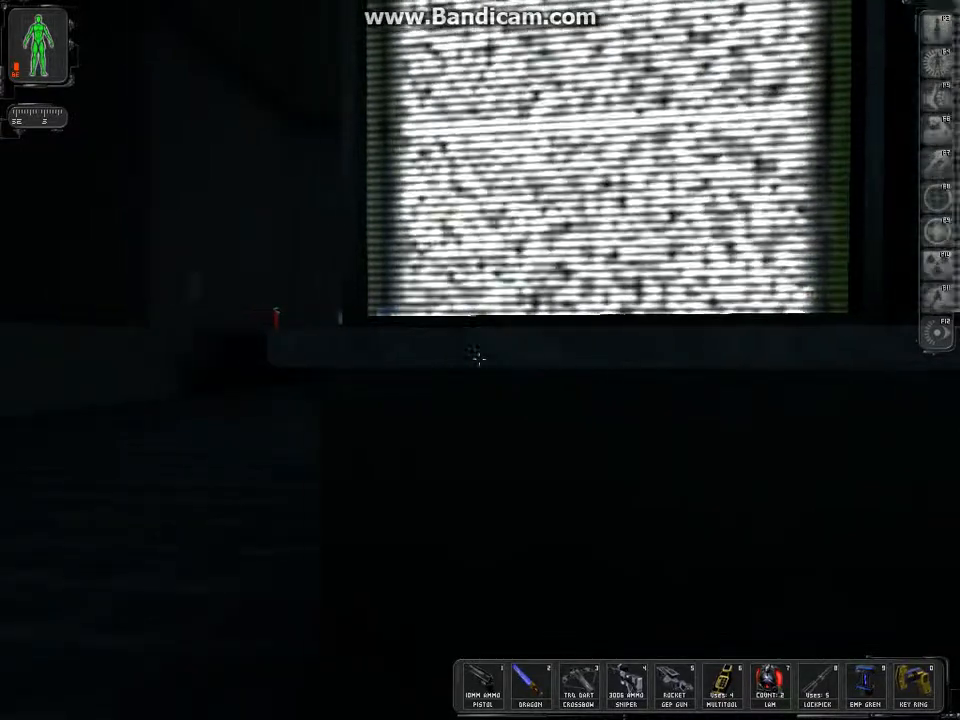
mouse_move(480, 360)
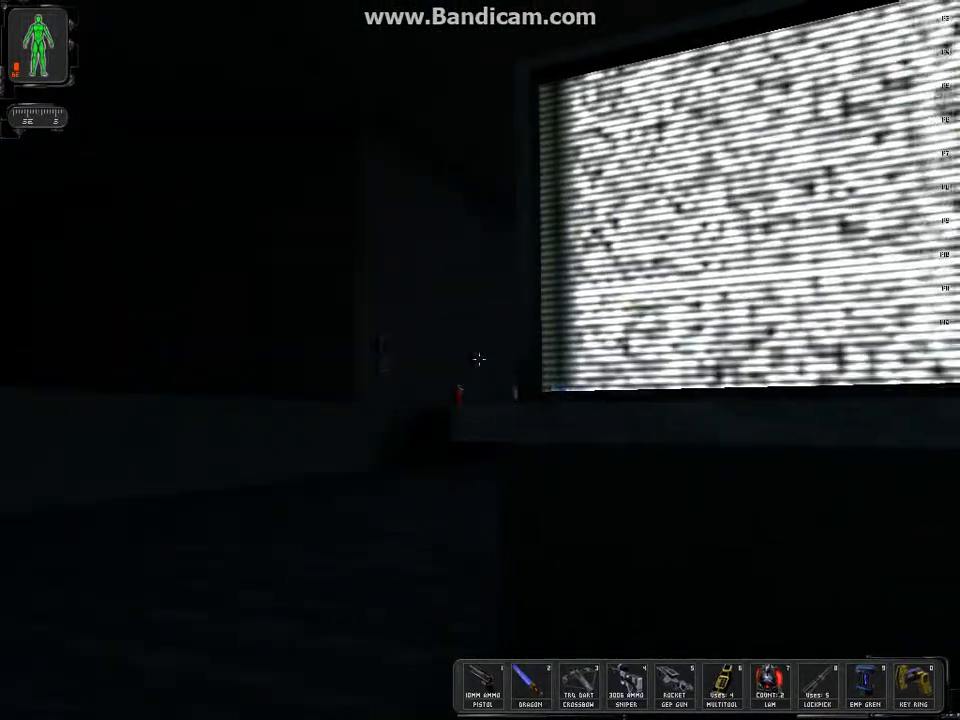